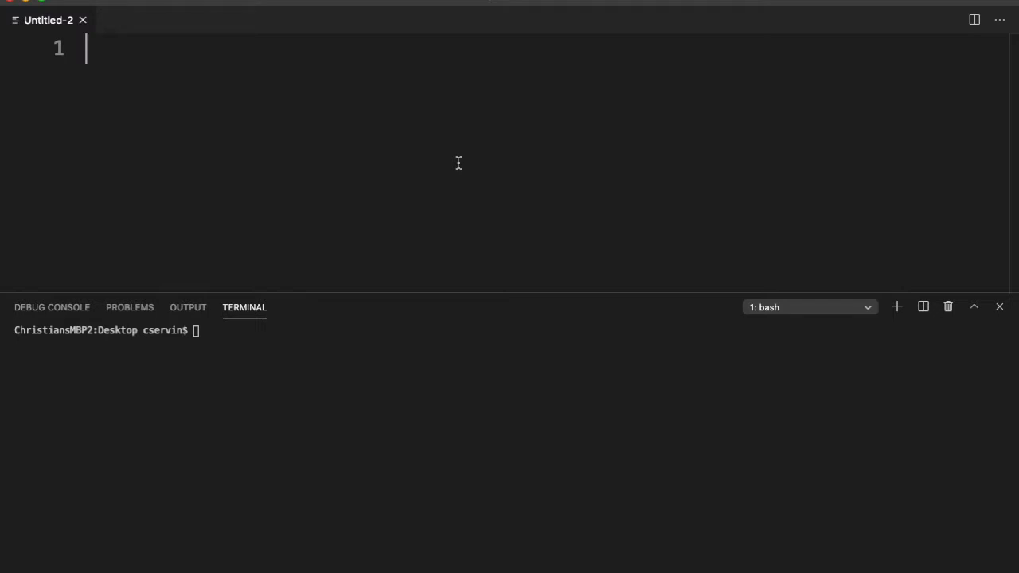
- Write the ArgumentsProcessing class whose main sets x = 5, y = 3, z = x + y and prints z
{"action": "type", "text": "public class ArgumentsProcessing{"}
{"action": "type", "text": "System.out.println(z);"}
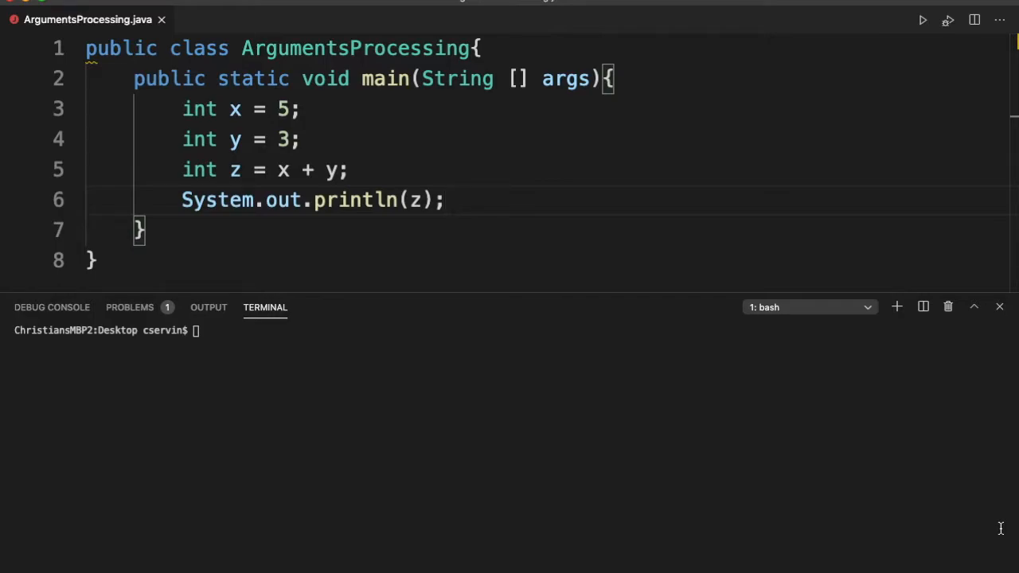
- Hide the terminal panel, then bring it back through View > Terminal below the code
{"action": "left_click", "coordinate": [446, 200]}
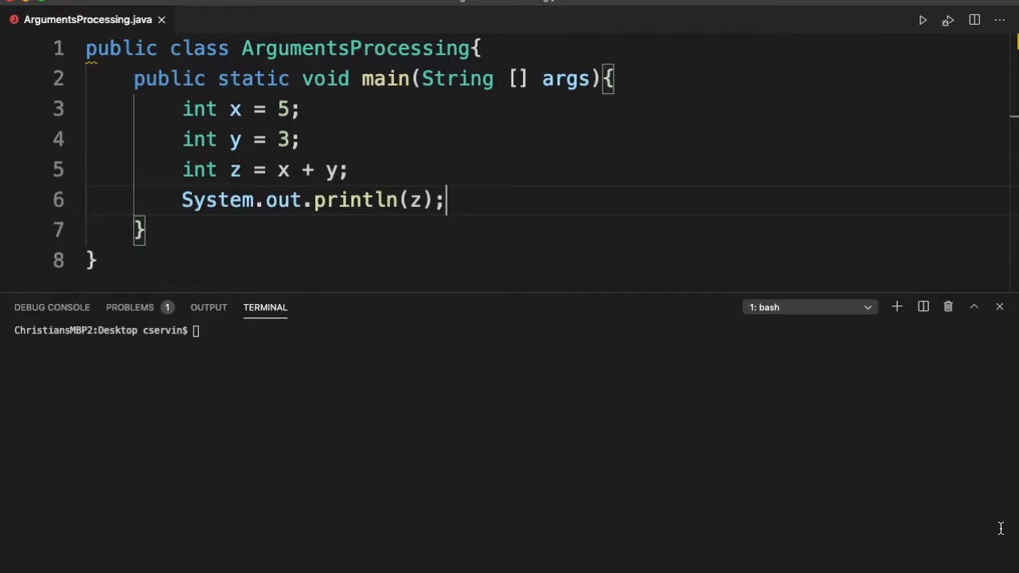
{"action": "mouse_move", "coordinate": [1007, 562]}
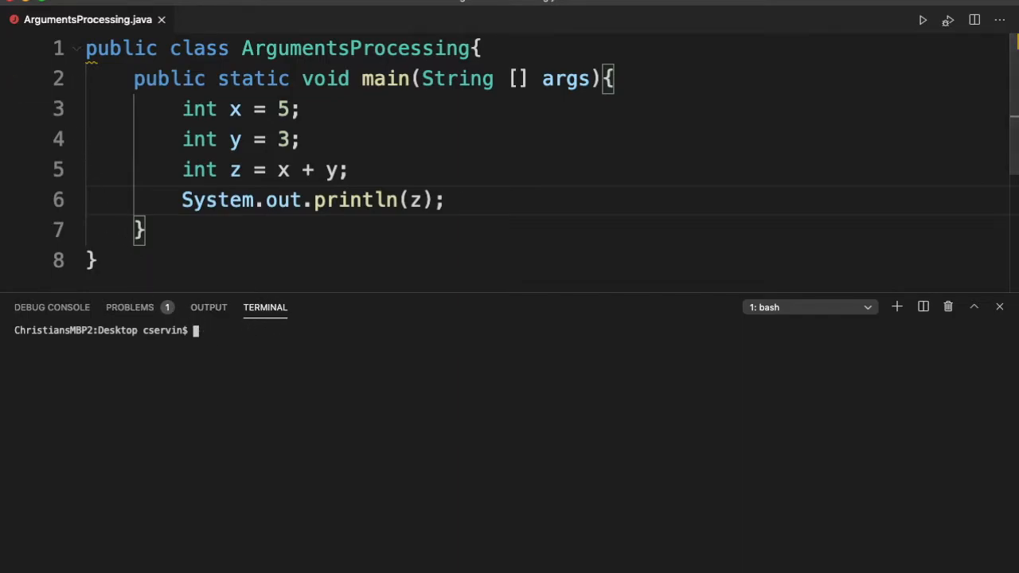
{"action": "left_click", "coordinate": [24, 9]}
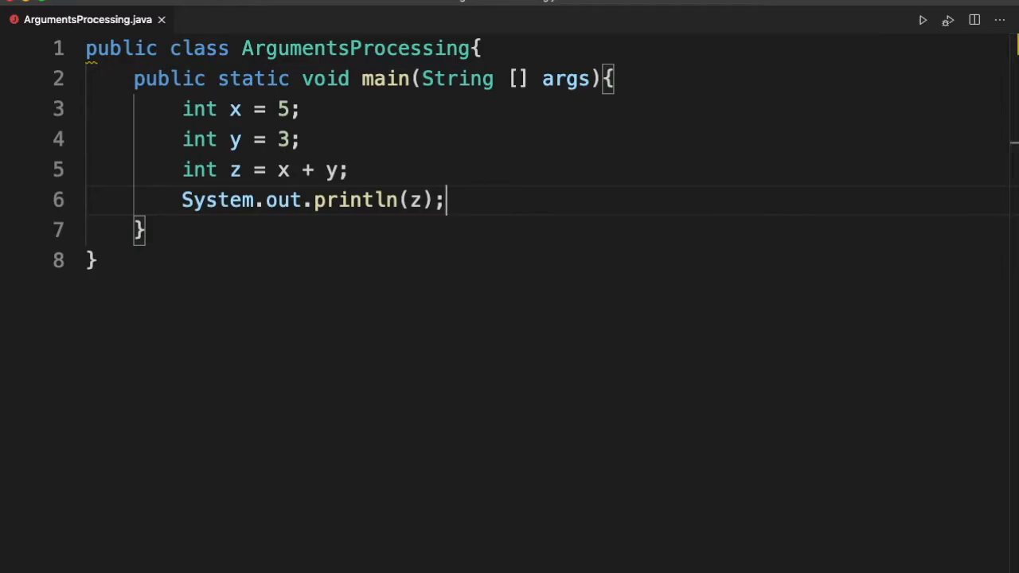
{"action": "left_click", "coordinate": [24, 9]}
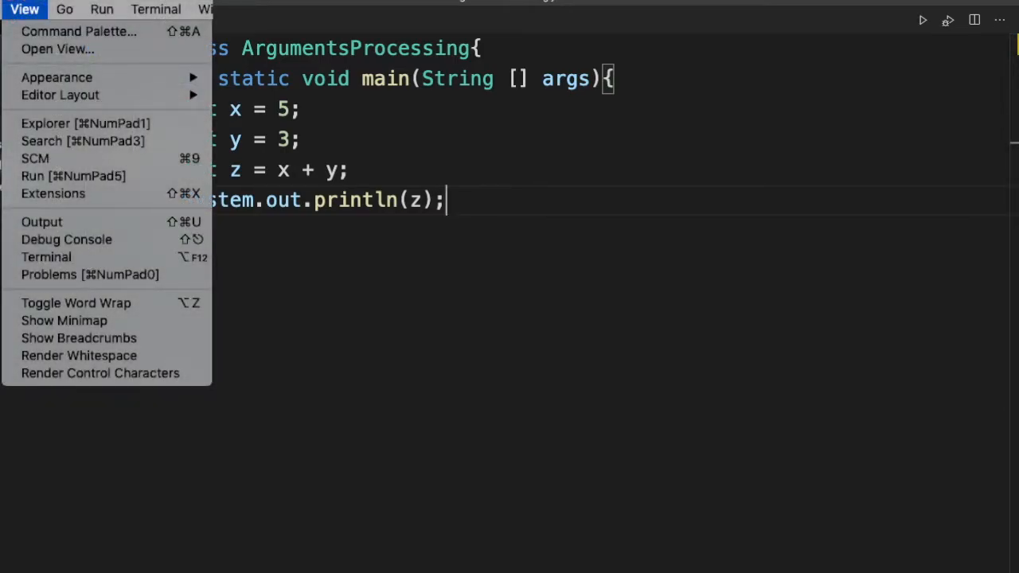
{"action": "left_click", "coordinate": [46, 256]}
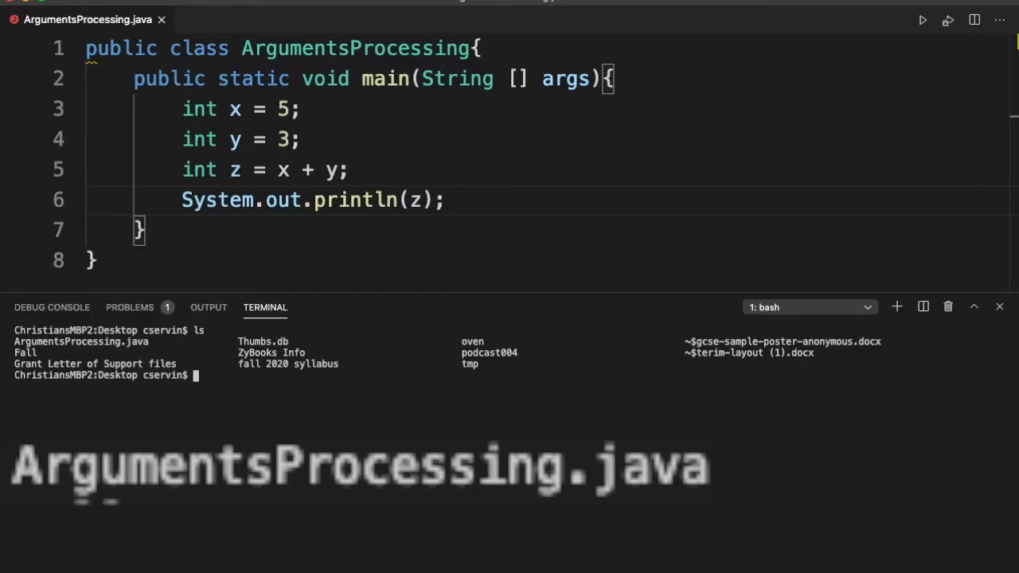
- Compile the program with javac ArgumentsProcessing.java in the terminal
{"action": "type", "text": "j"}
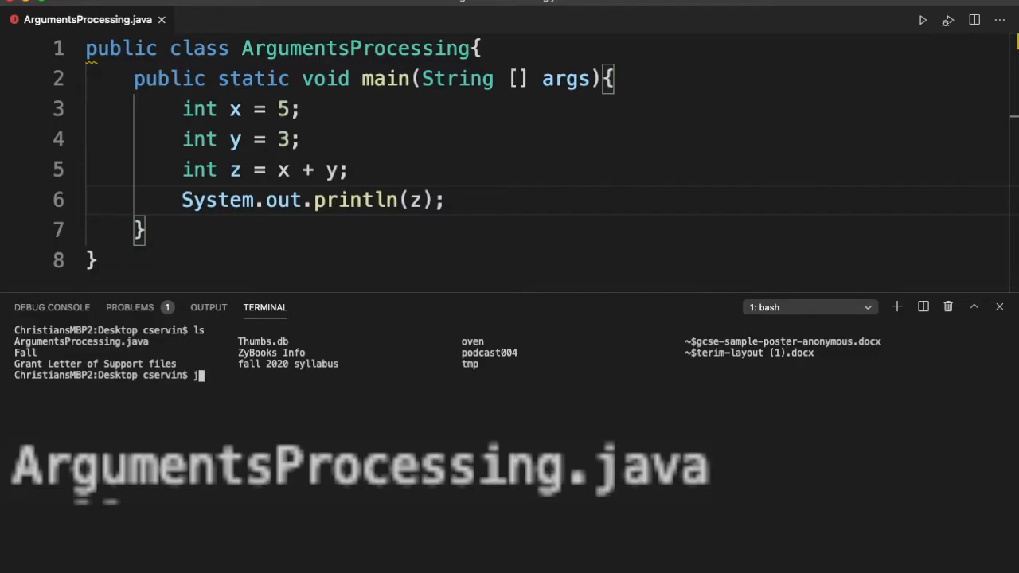
{"action": "type", "text": "avac ArgumentsProcessing.java"}
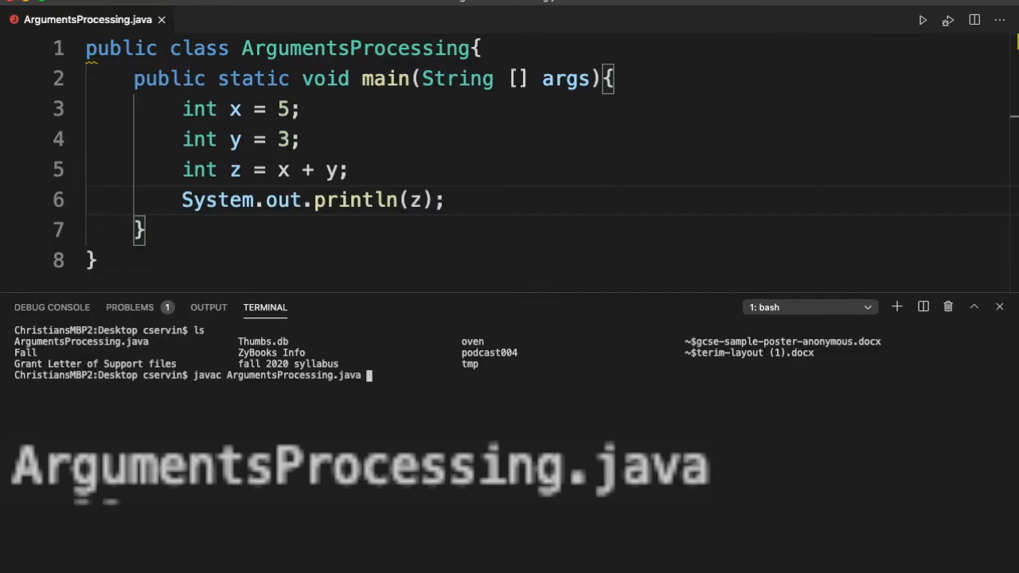
{"action": "key", "text": "Return"}
{"action": "type", "text": "ls"}
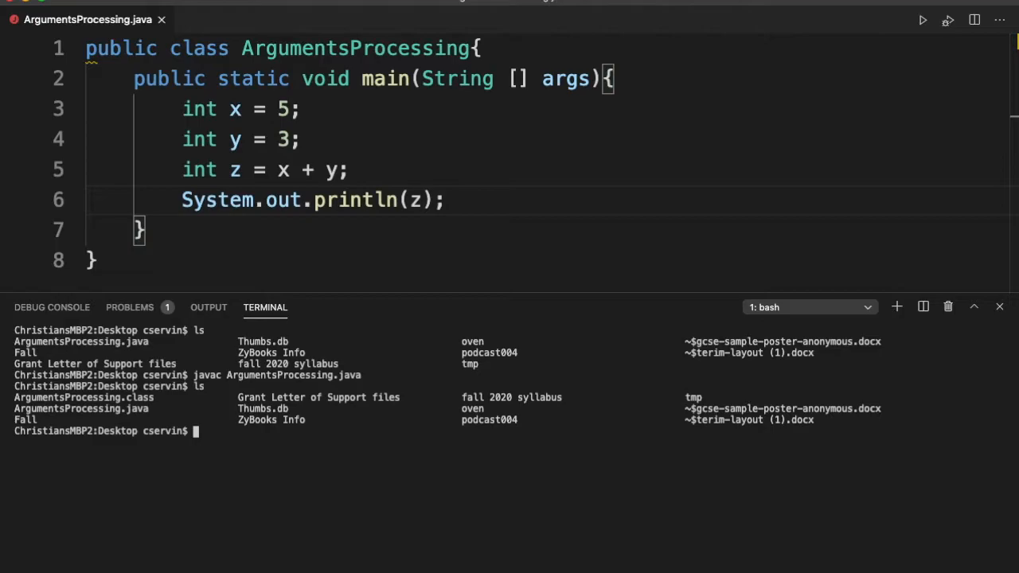
{"action": "mouse_move", "coordinate": [323, 507]}
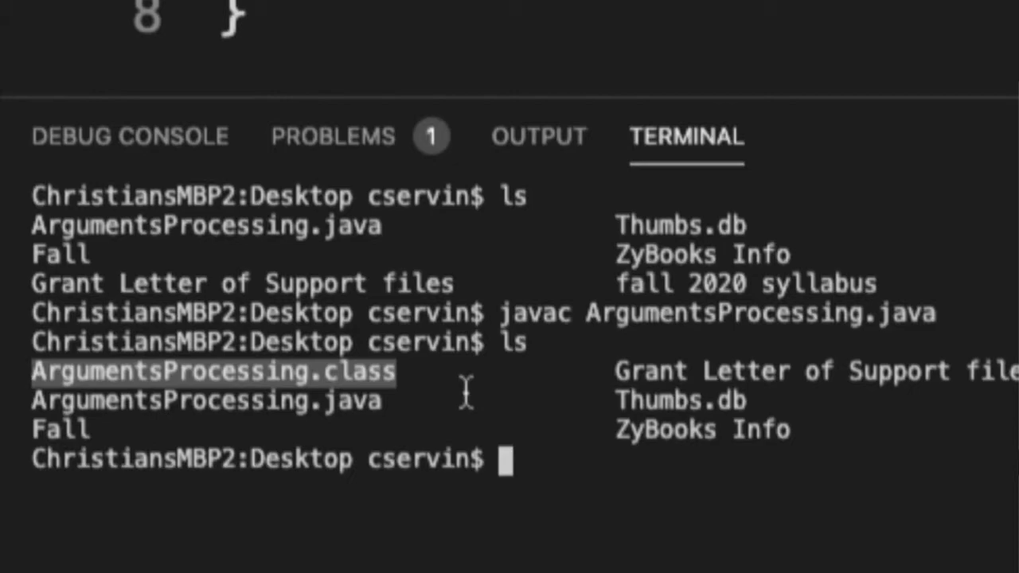
{"action": "mouse_move", "coordinate": [466, 386]}
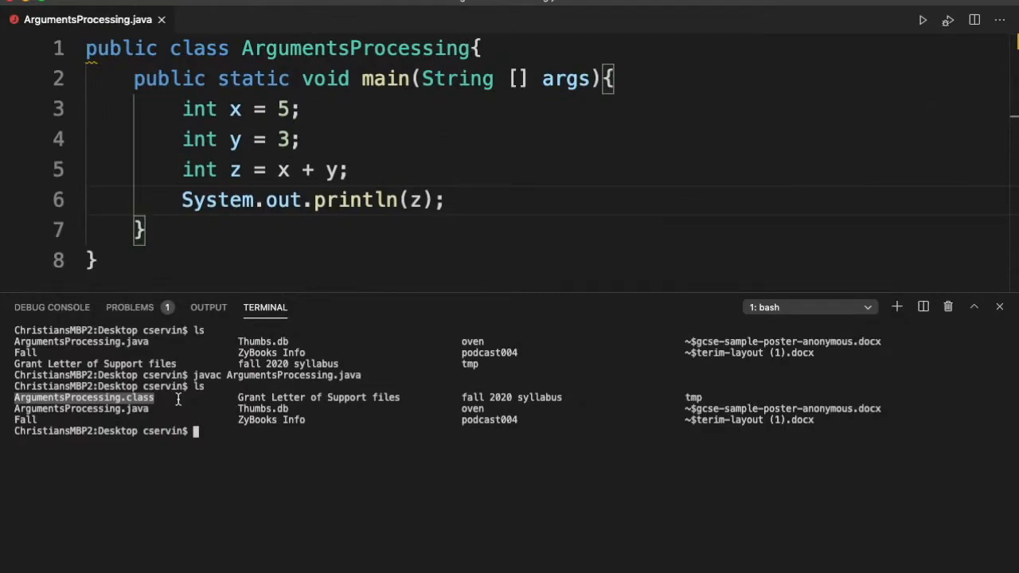
- Run the compiled program with java ArgumentsProcessing in the terminal
{"action": "type", "text": "java"}
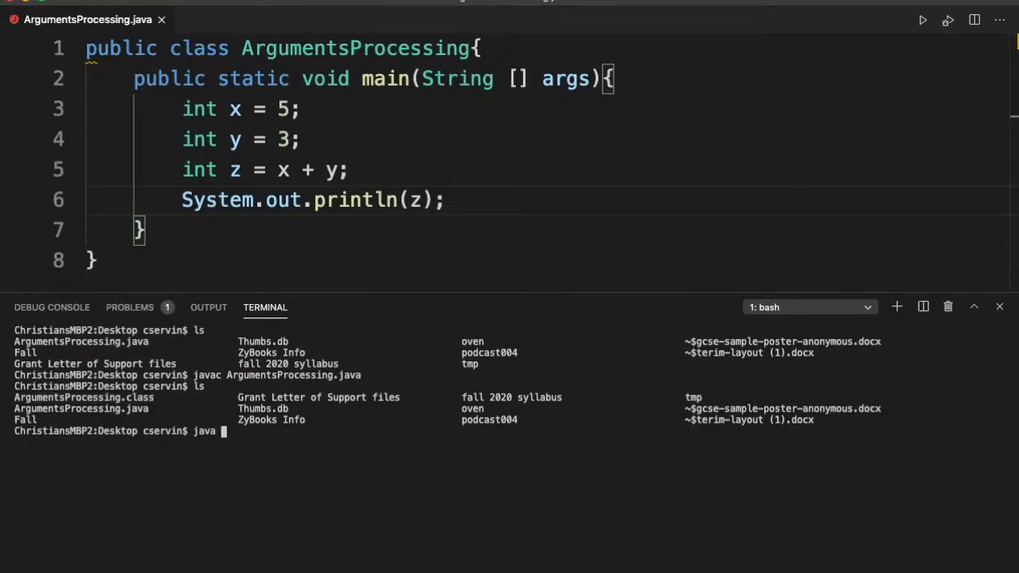
{"action": "type", "text": "ArgumentsProcessing"}
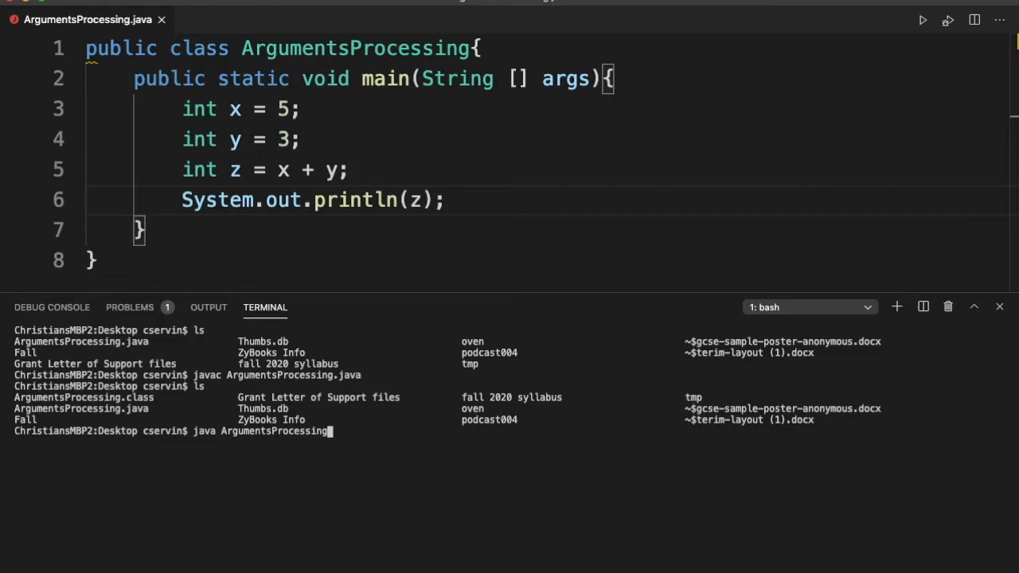
{"action": "key", "text": "Return"}
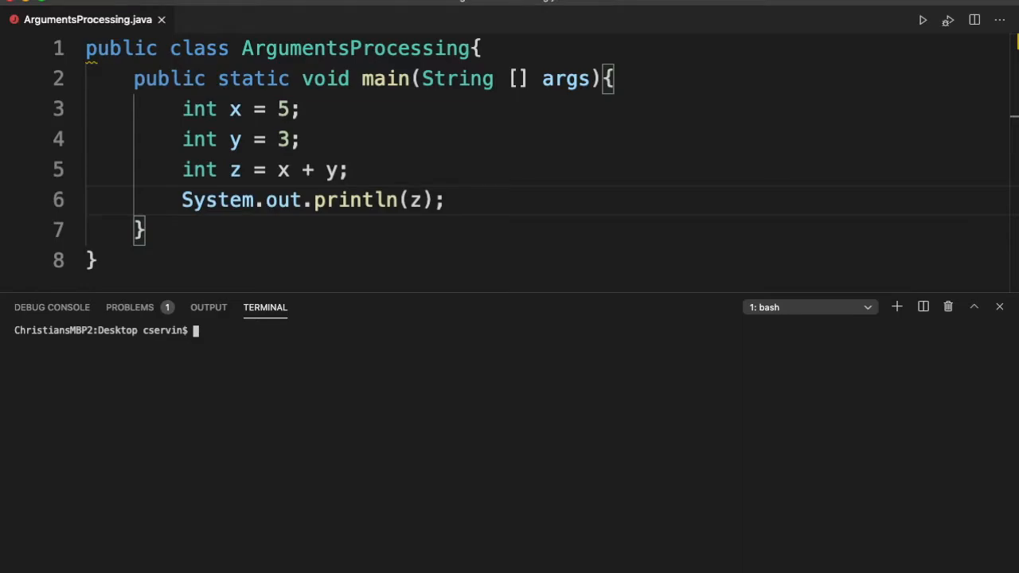
{"action": "mouse_move", "coordinate": [506, 67]}
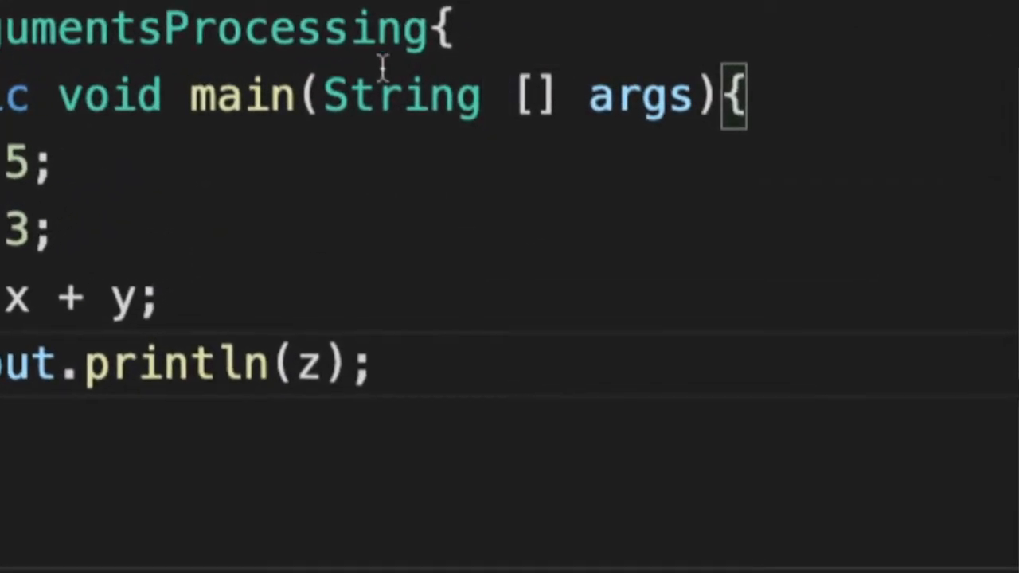
{"action": "double_click", "coordinate": [241, 95]}
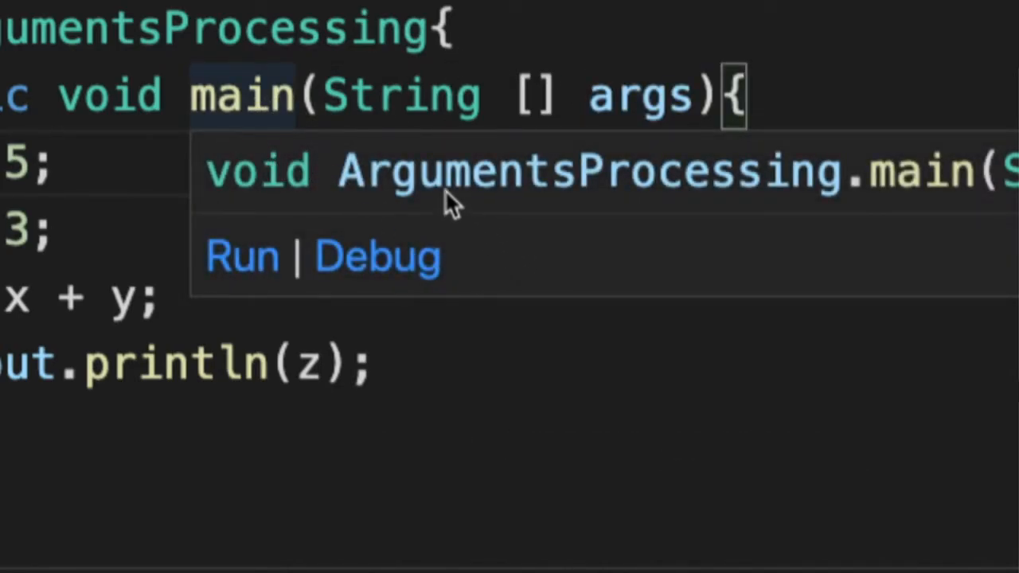
{"action": "mouse_move", "coordinate": [507, 213]}
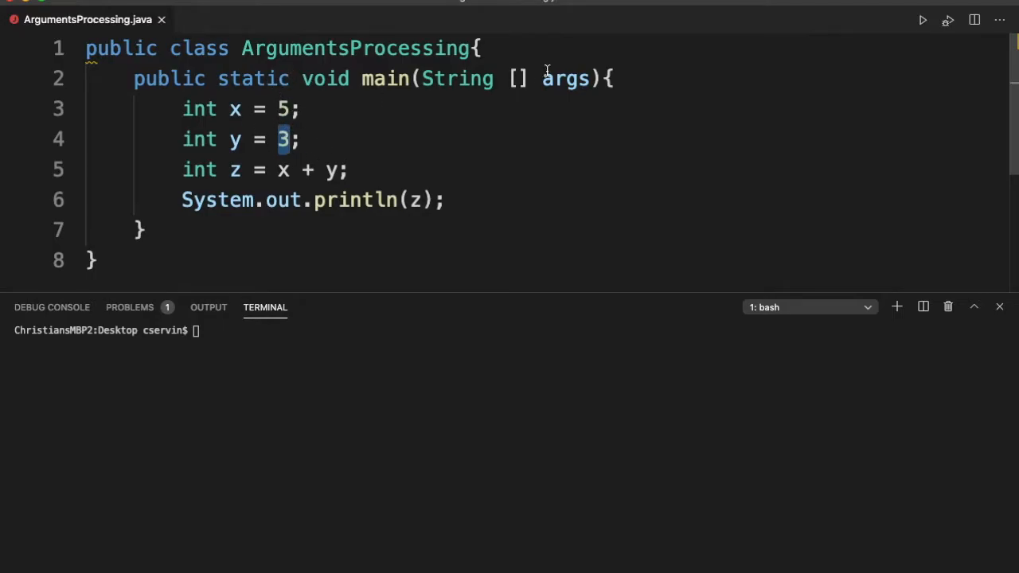
{"action": "double_click", "coordinate": [566, 78]}
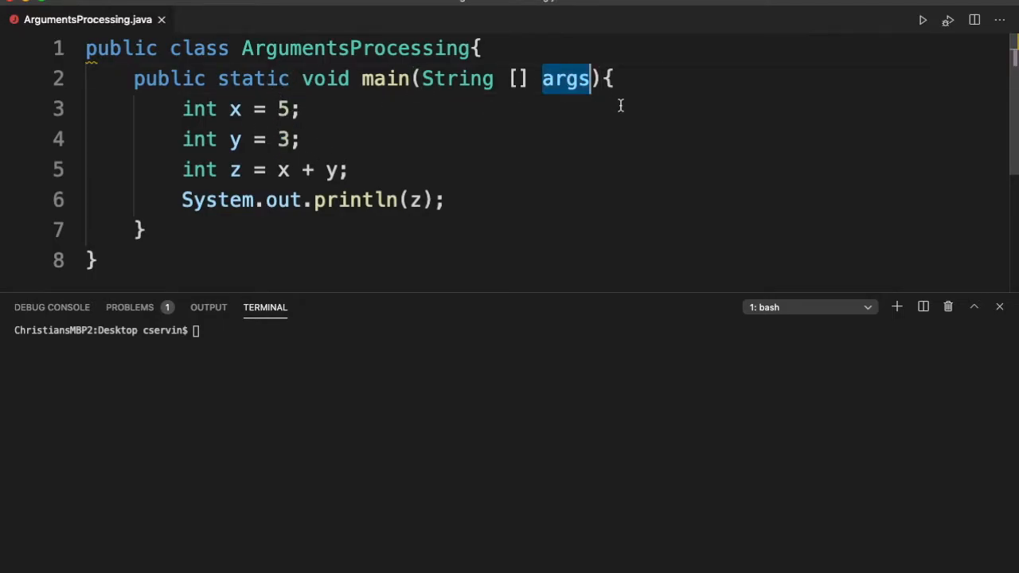
{"action": "mouse_move", "coordinate": [518, 91]}
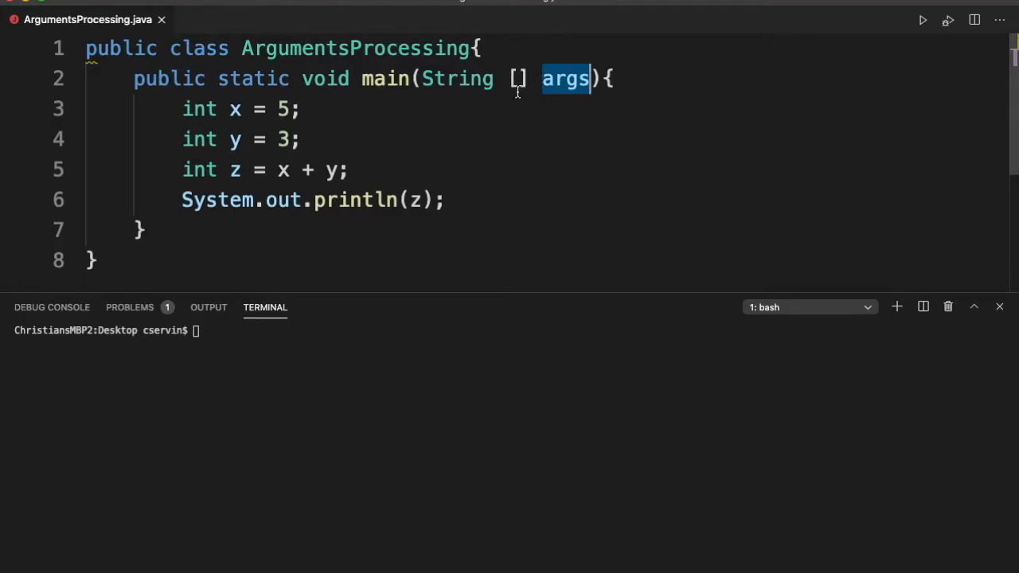
{"action": "mouse_move", "coordinate": [591, 123]}
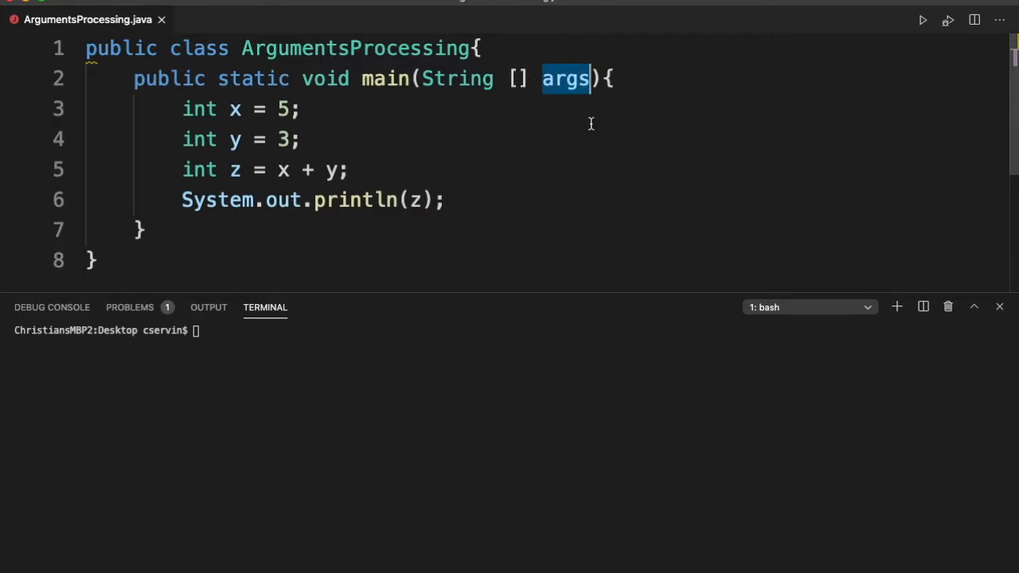
{"action": "mouse_move", "coordinate": [565, 78]}
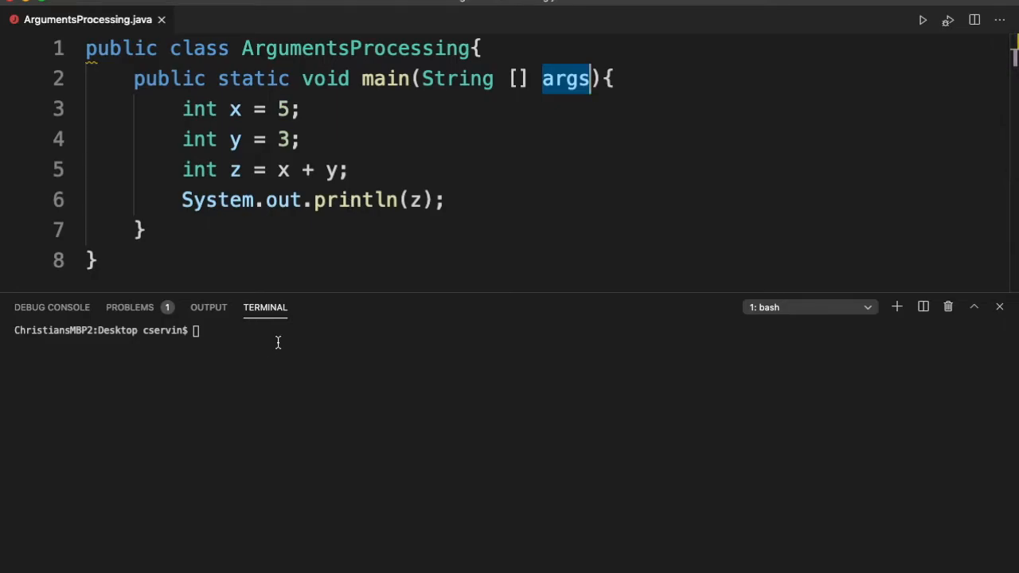
{"action": "mouse_move", "coordinate": [565, 102]}
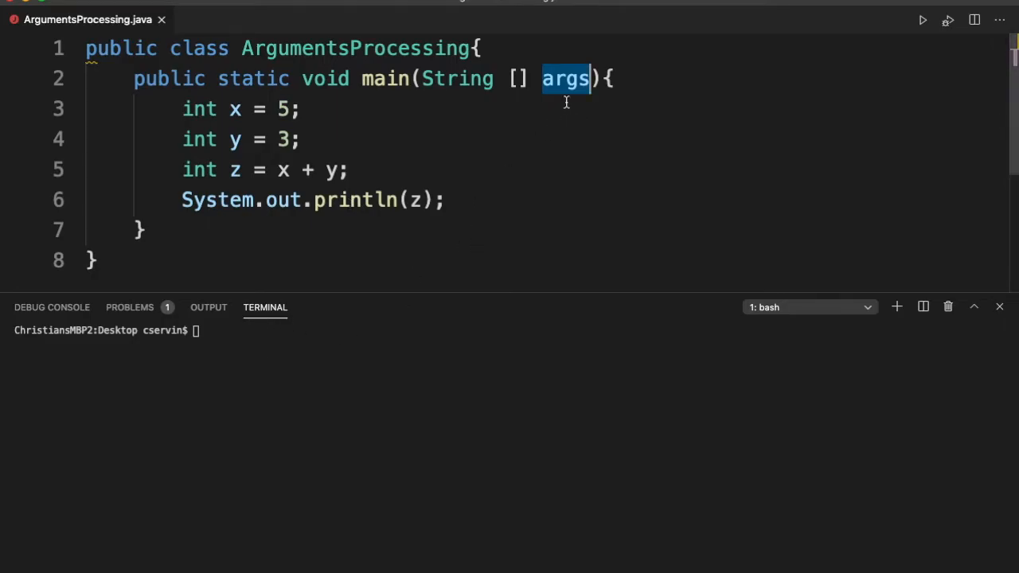
{"action": "mouse_move", "coordinate": [317, 381]}
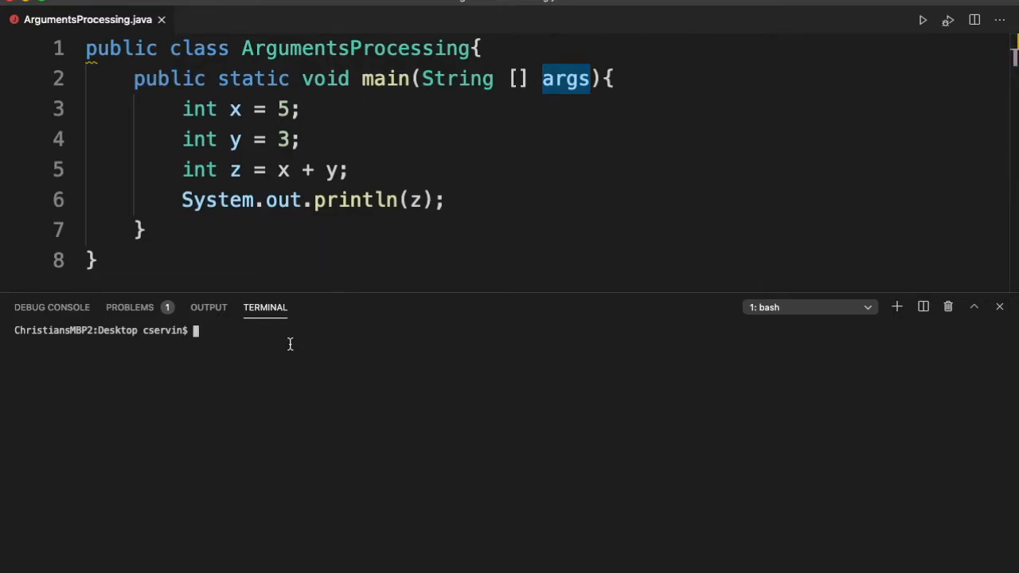
{"action": "type", "text": "java ArgumentsProcessing"}
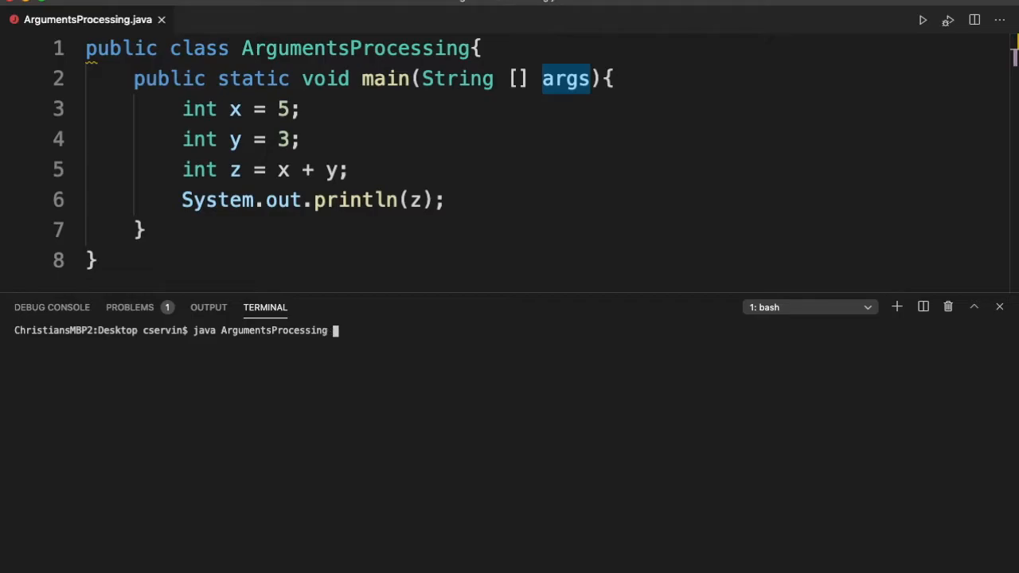
{"action": "type", "text": "5 8"}
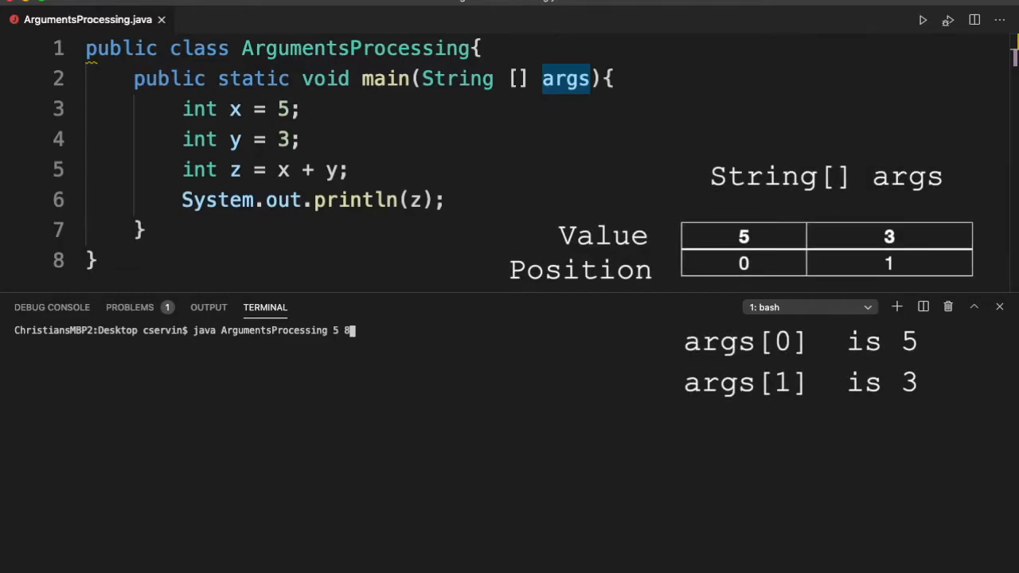
{"action": "key", "text": "Return"}
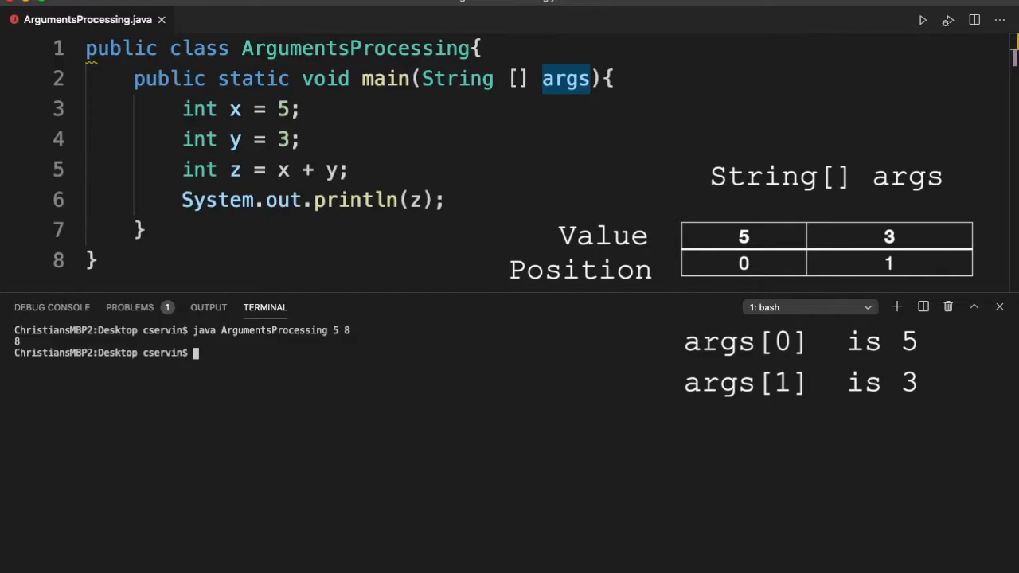
{"action": "mouse_move", "coordinate": [247, 109]}
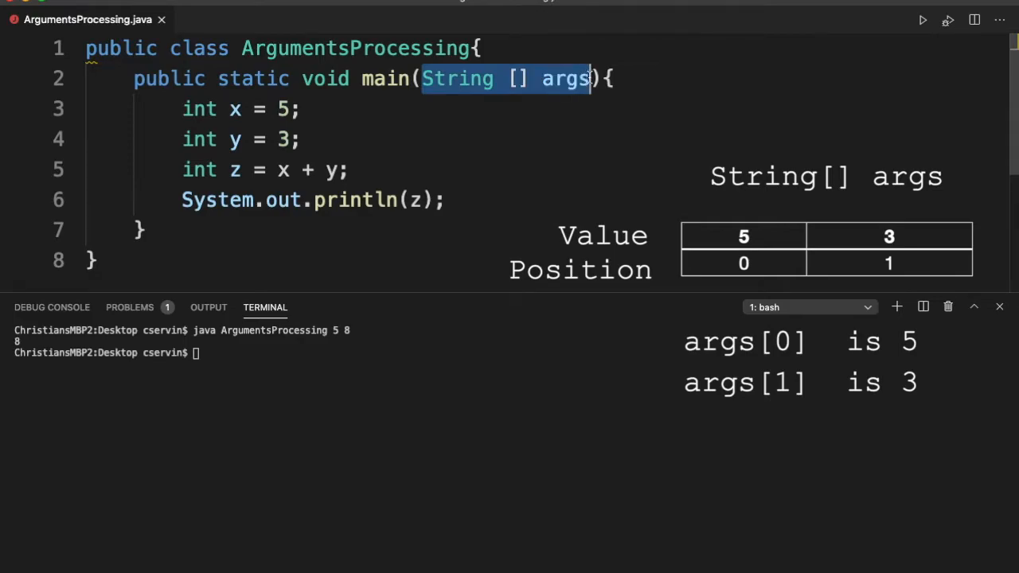
- Replace the literals 5 and 3 so x = args[0] and y = args[1]
{"action": "left_click", "coordinate": [183, 109]}
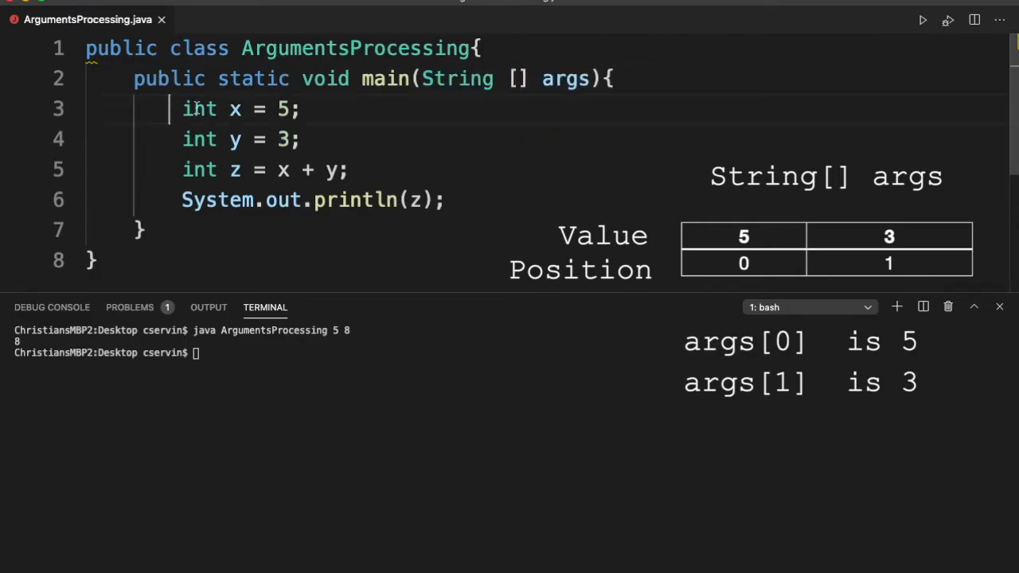
{"action": "left_click_drag", "start_coordinate": [182, 109], "coordinate": [348, 170]}
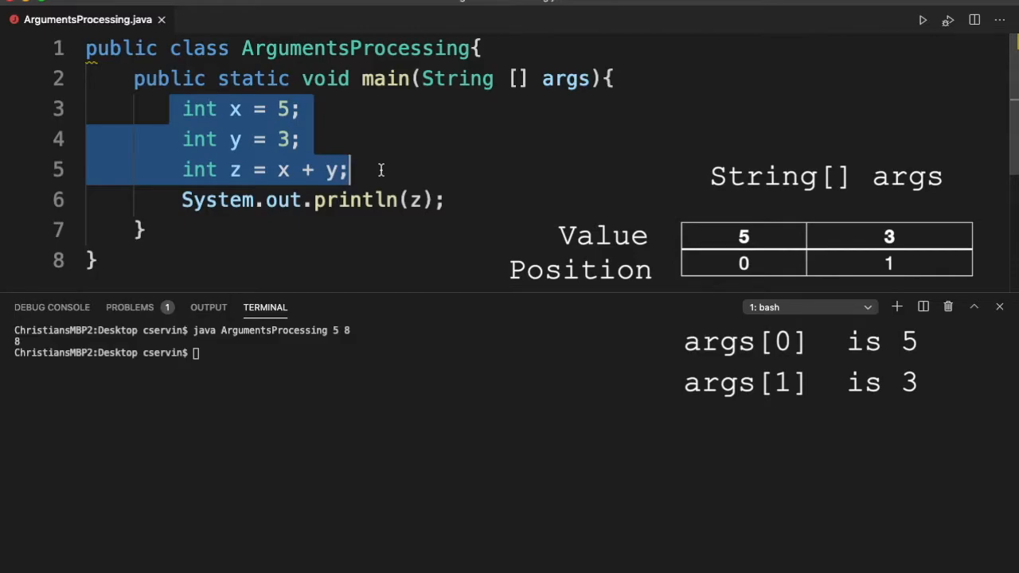
{"action": "mouse_move", "coordinate": [310, 133]}
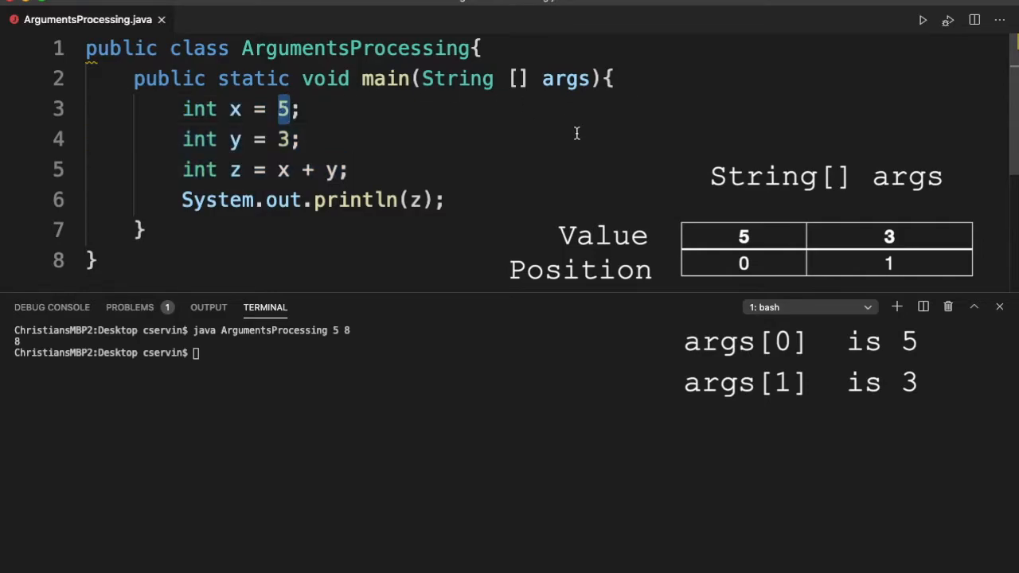
{"action": "type", "text": "args["}
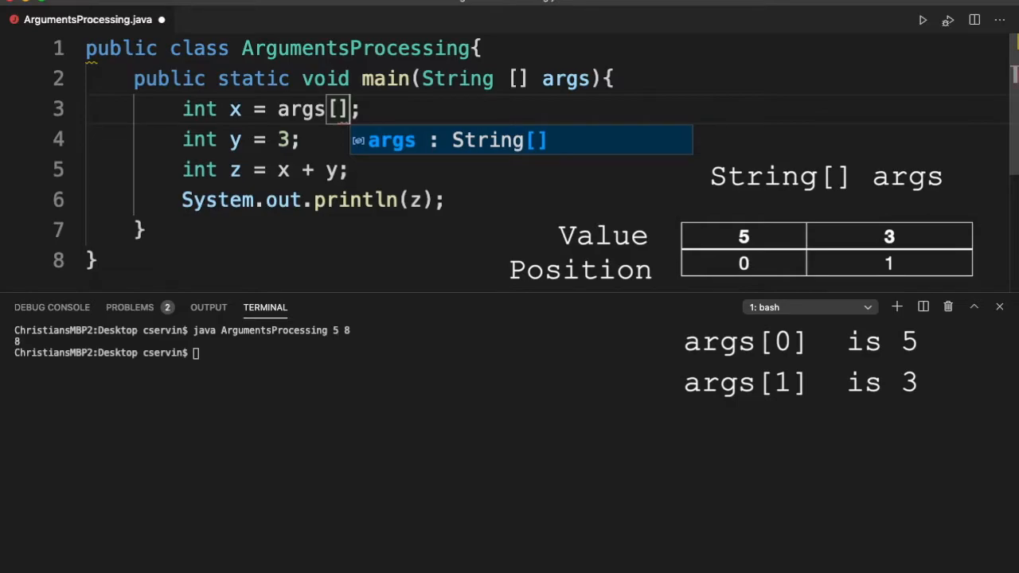
{"action": "type", "text": "0"}
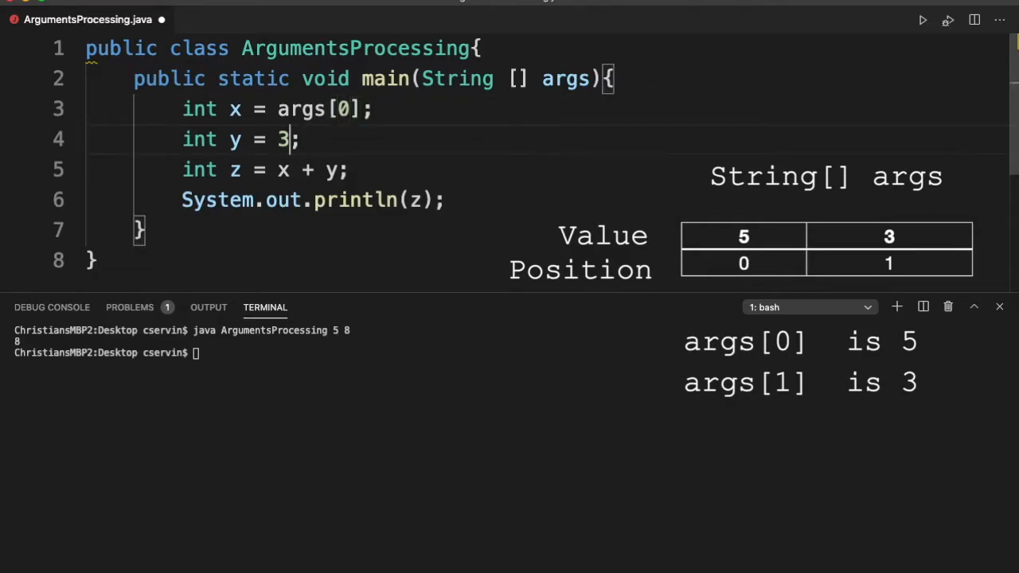
{"action": "type", "text": "args[]"}
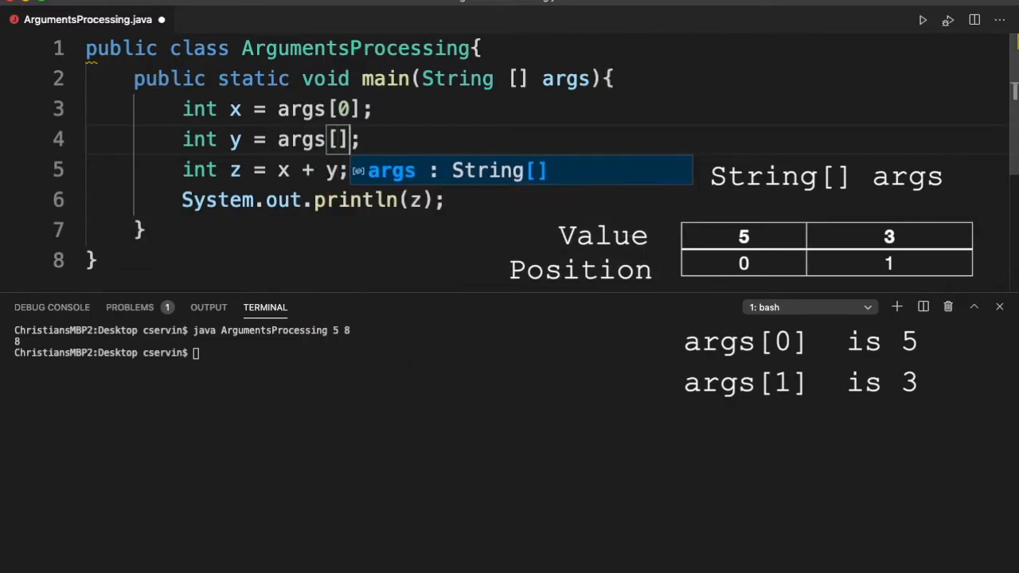
{"action": "type", "text": "1"}
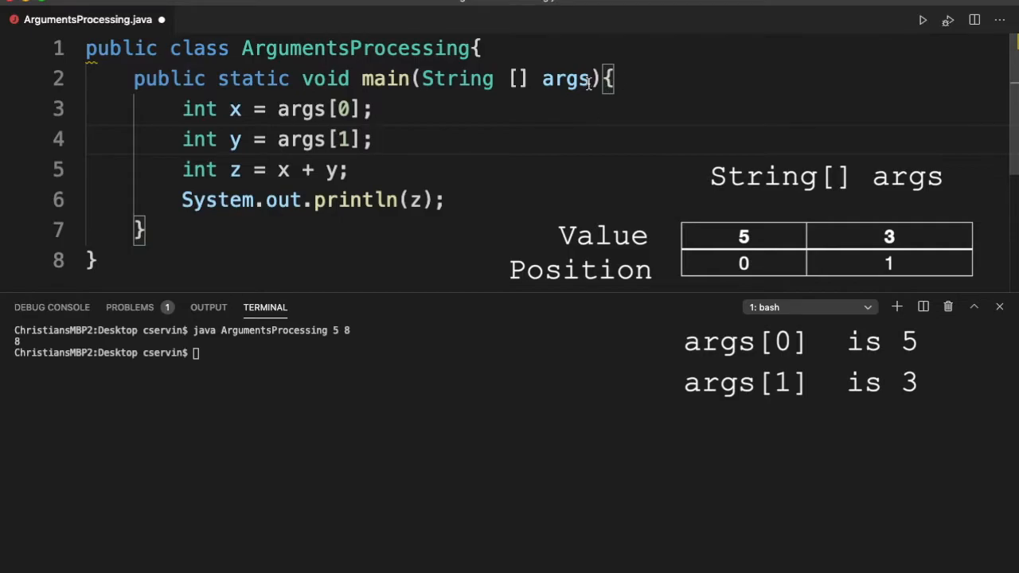
- Highlight args in the main signature, clear the terminal and save the file
{"action": "double_click", "coordinate": [565, 78]}
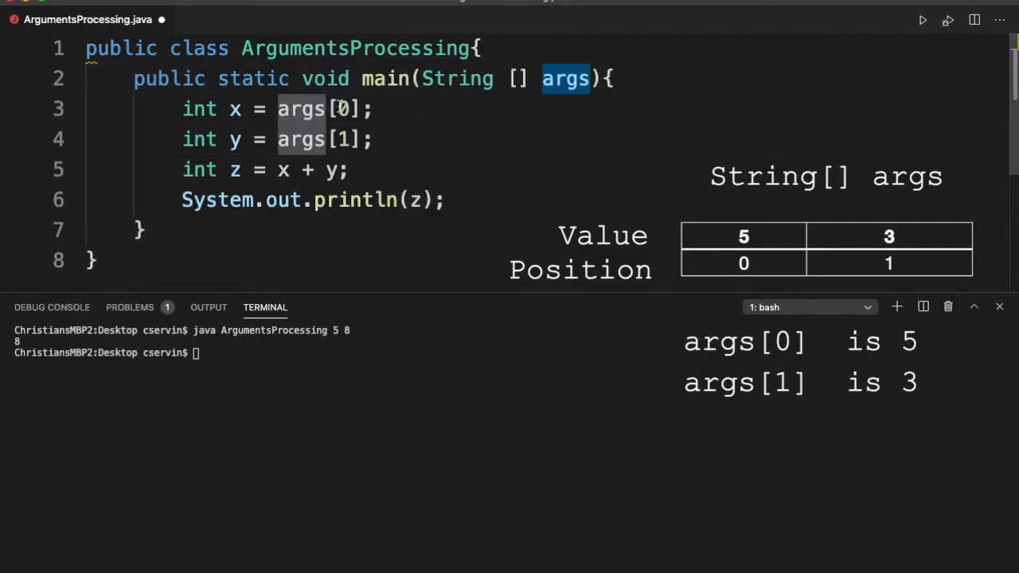
{"action": "left_click", "coordinate": [348, 109]}
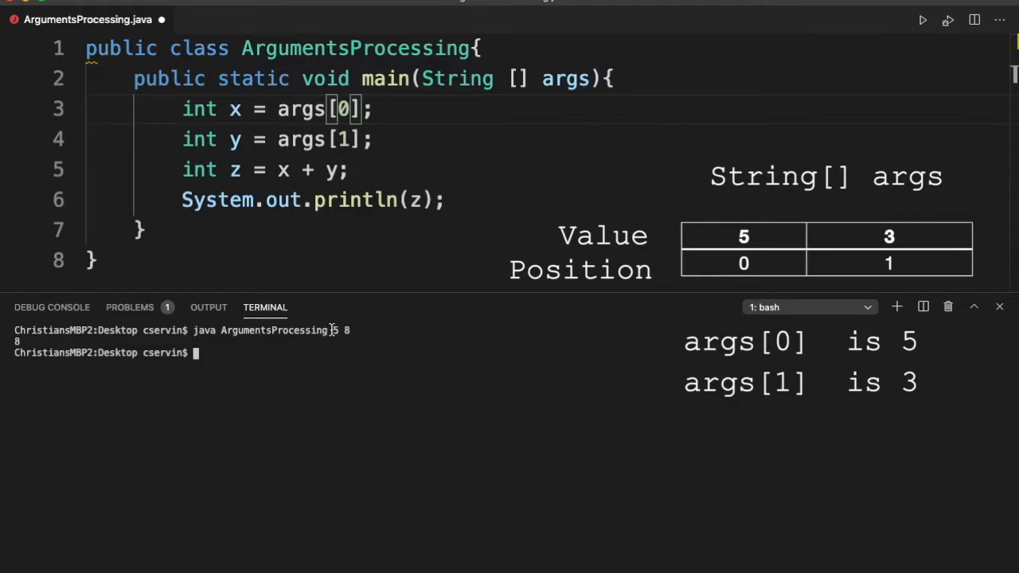
{"action": "left_click", "coordinate": [344, 139]}
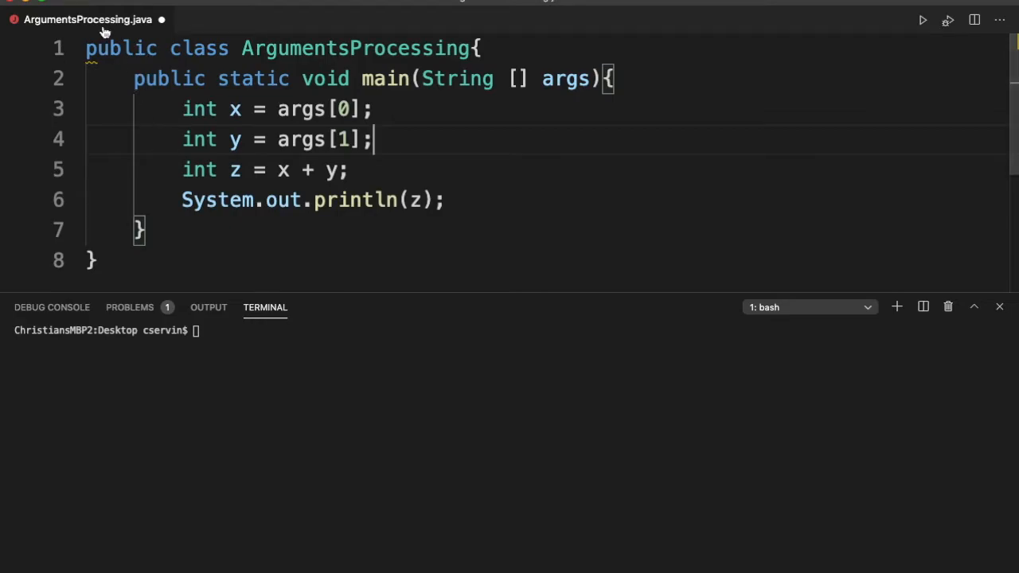
{"action": "mouse_move", "coordinate": [56, 30]}
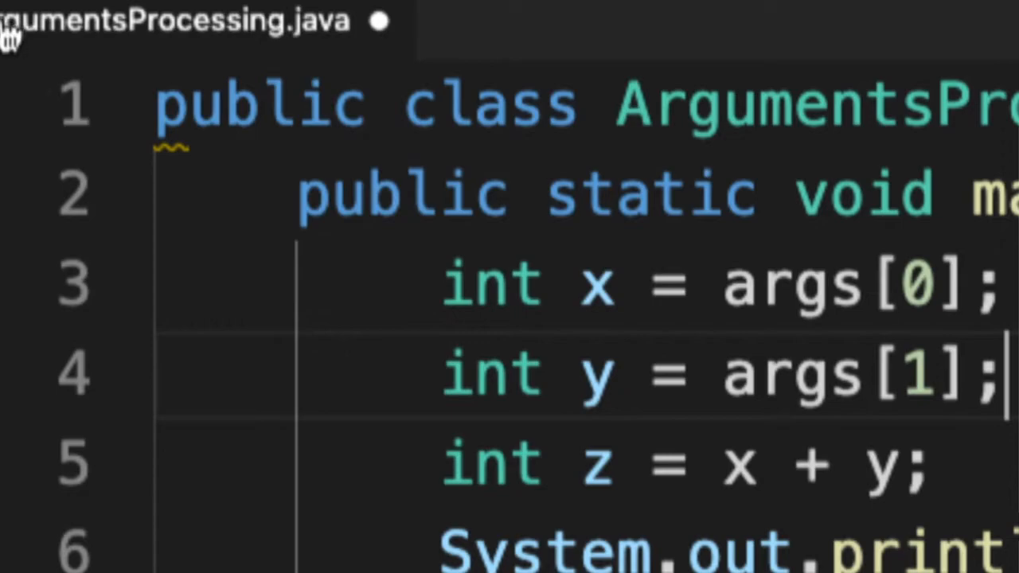
{"action": "mouse_move", "coordinate": [378, 20]}
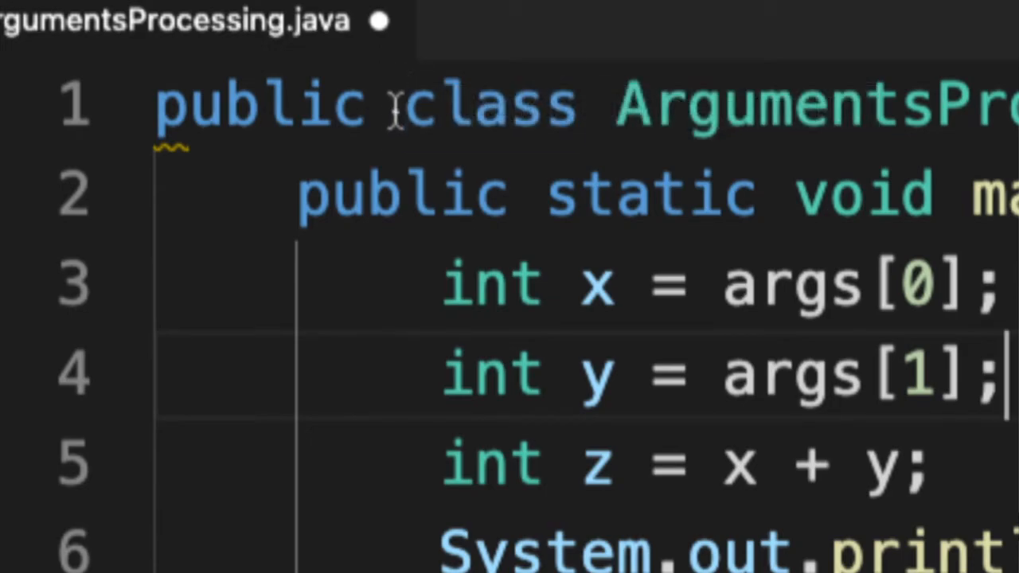
{"action": "double_click", "coordinate": [254, 103]}
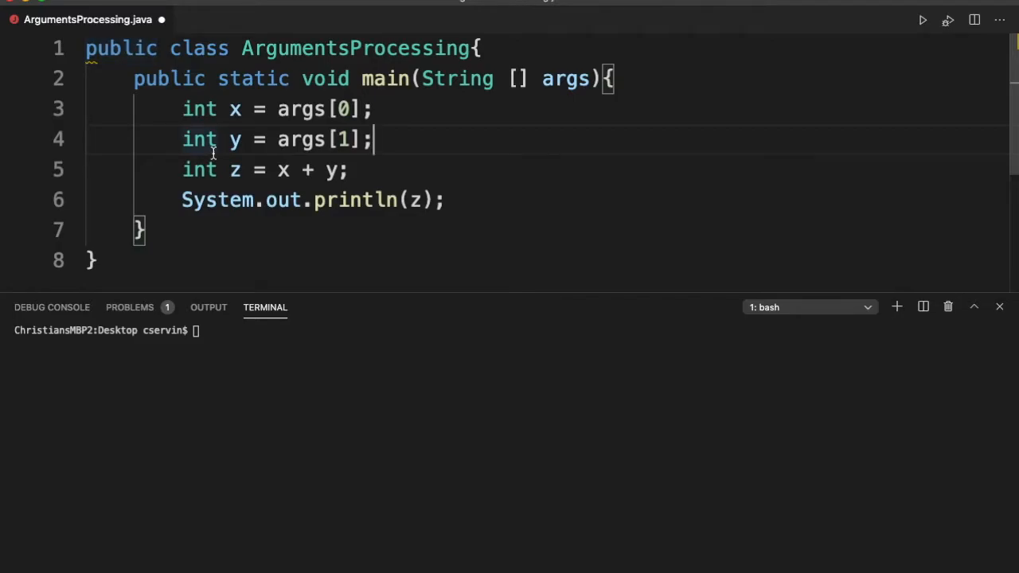
{"action": "key", "text": "cmd+s"}
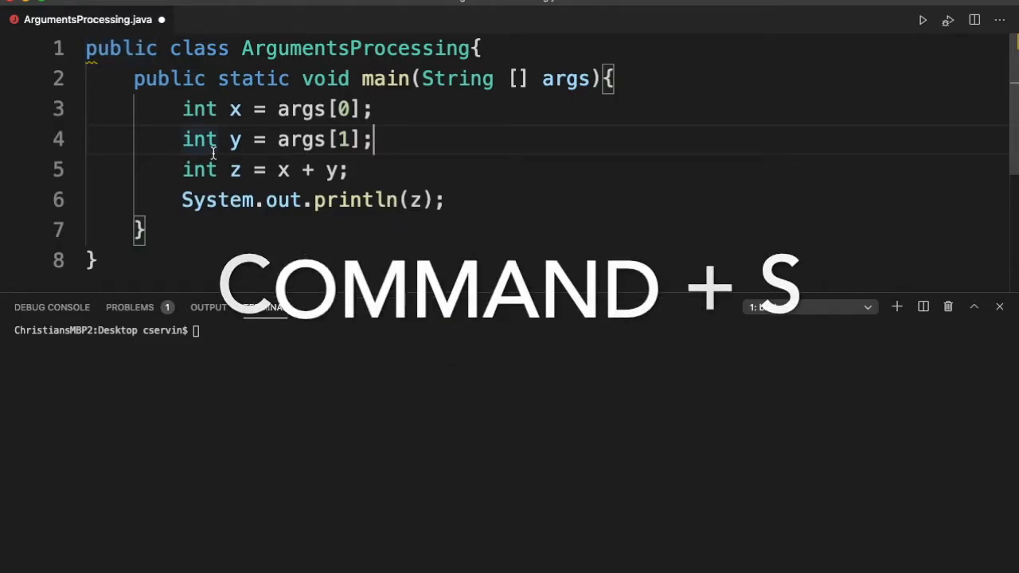
{"action": "key", "text": "cmd+s"}
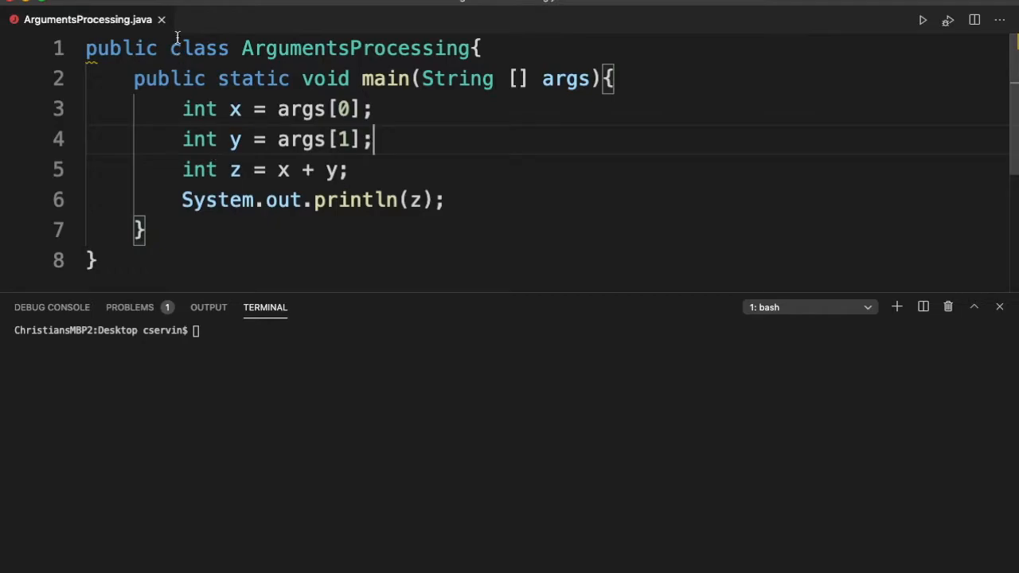
- Compile ArgumentsProcessing.java in the terminal, producing two String-to-int conversion errors
{"action": "left_click", "coordinate": [296, 367]}
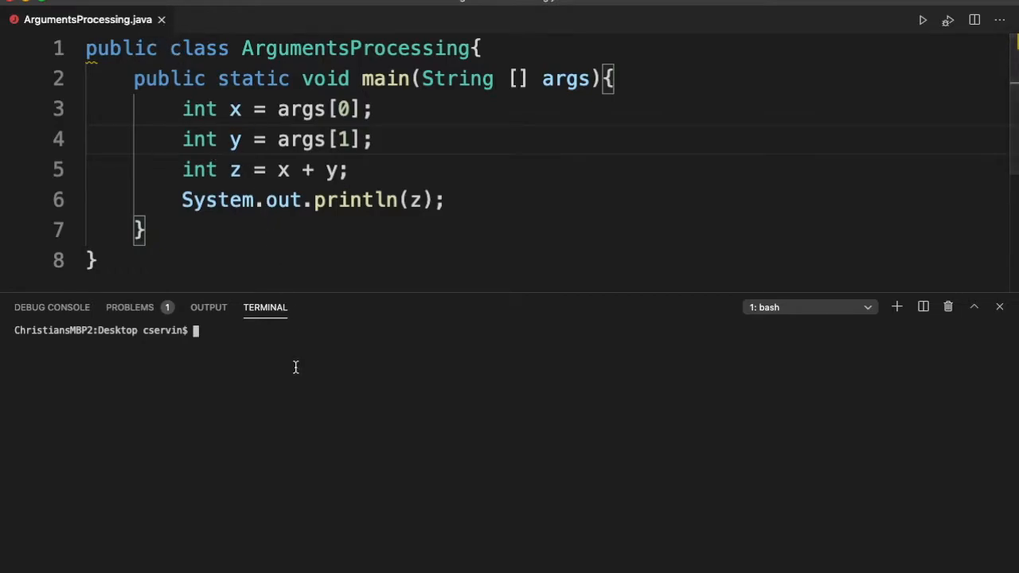
{"action": "type", "text": "java ArgumentsProcessing 5 8"}
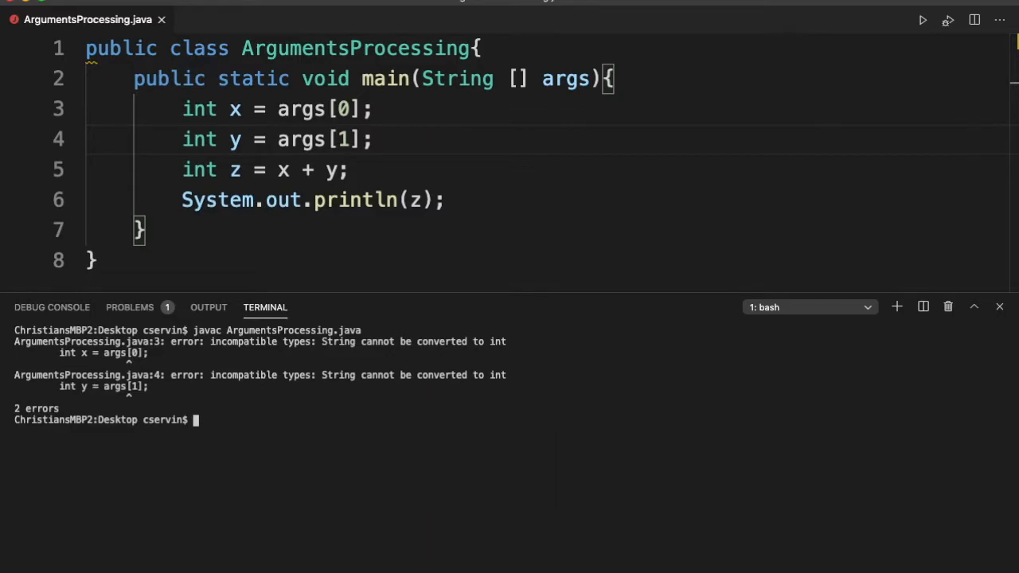
{"action": "mouse_move", "coordinate": [208, 307]}
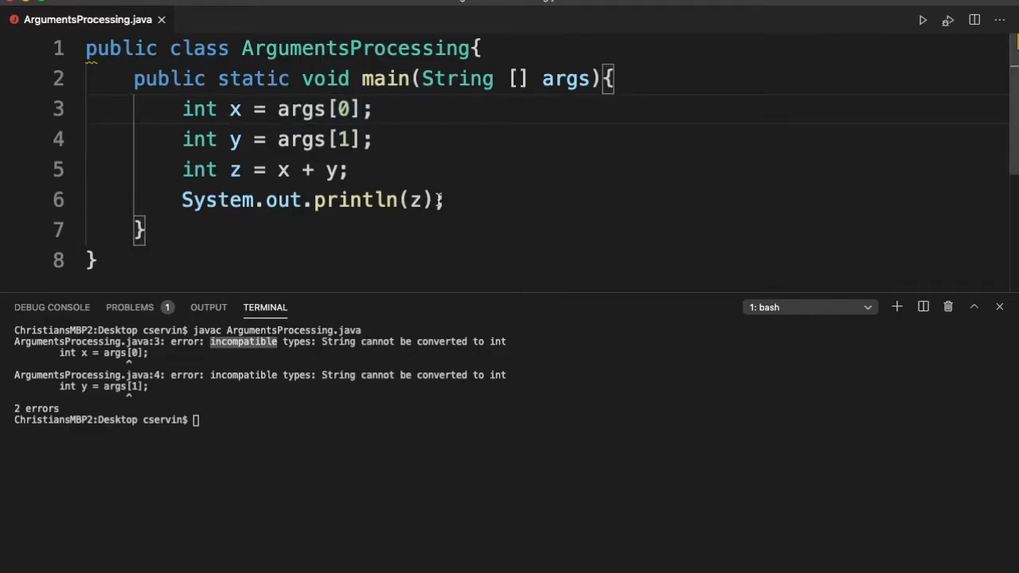
{"action": "mouse_move", "coordinate": [450, 162]}
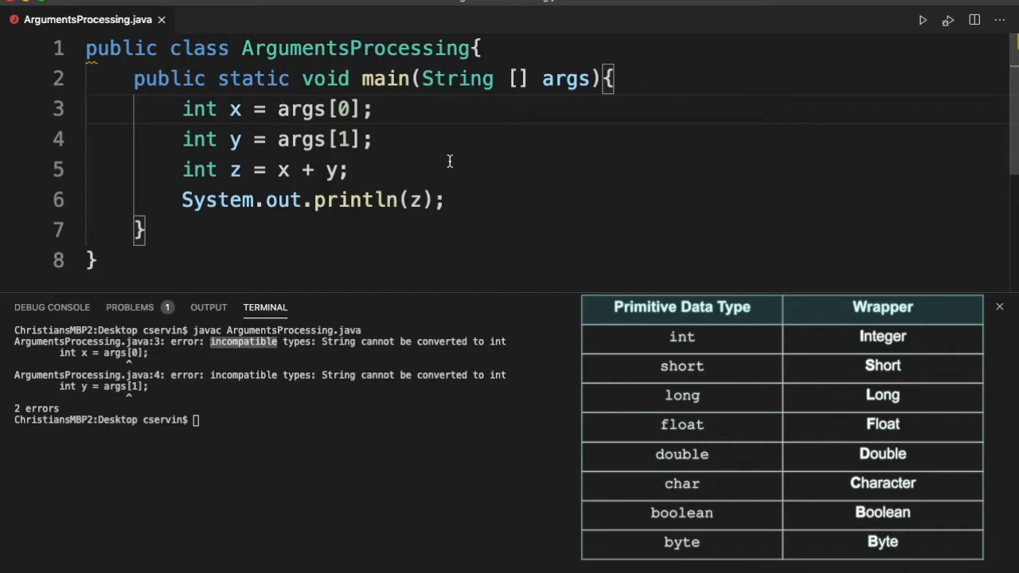
- Wrap args[0] and args[1] in Integer.parseInt( ) on the x and y assignments
{"action": "type", "text": "Integer"}
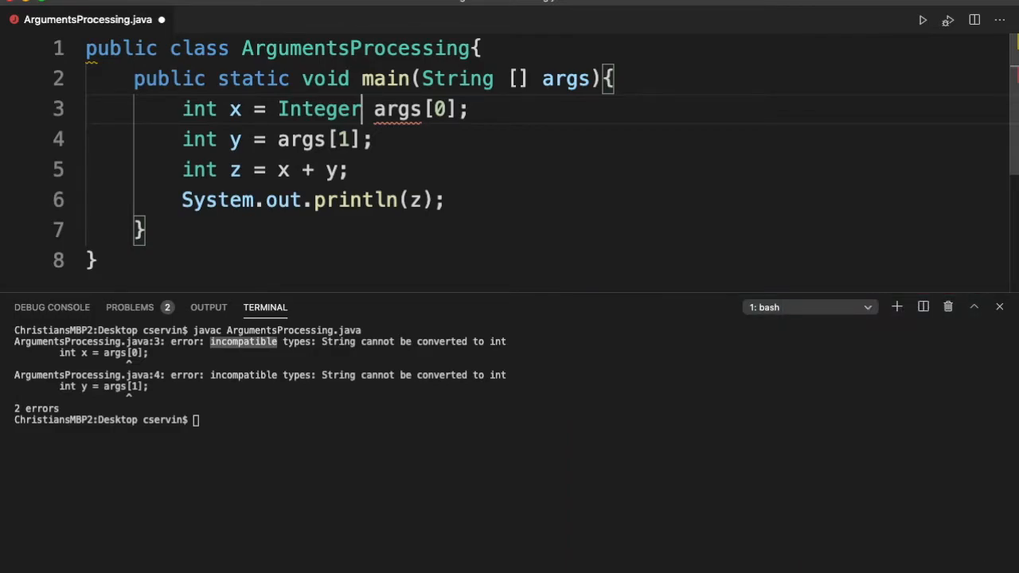
{"action": "type", "text": ".parseInt("}
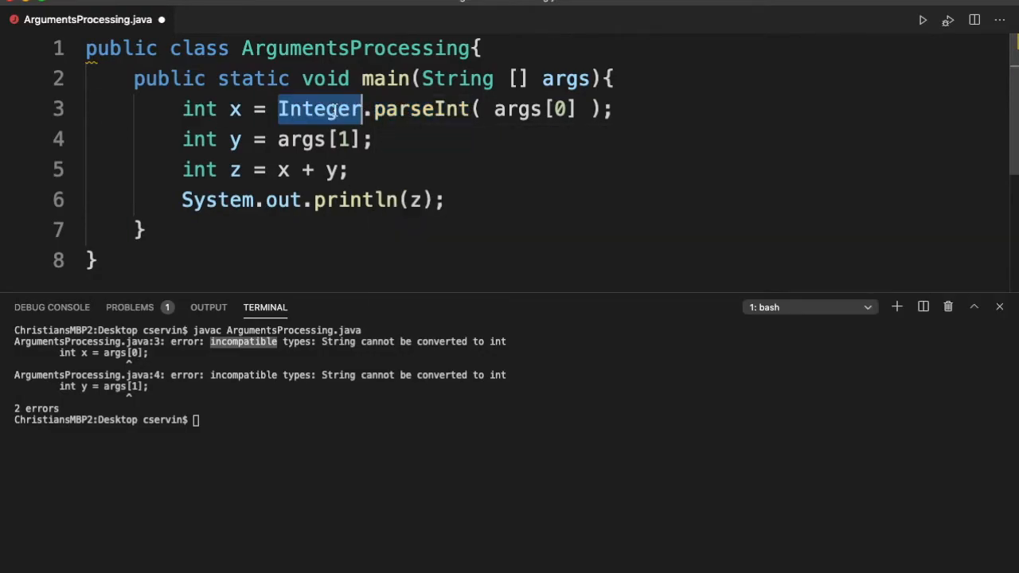
{"action": "mouse_move", "coordinate": [589, 219]}
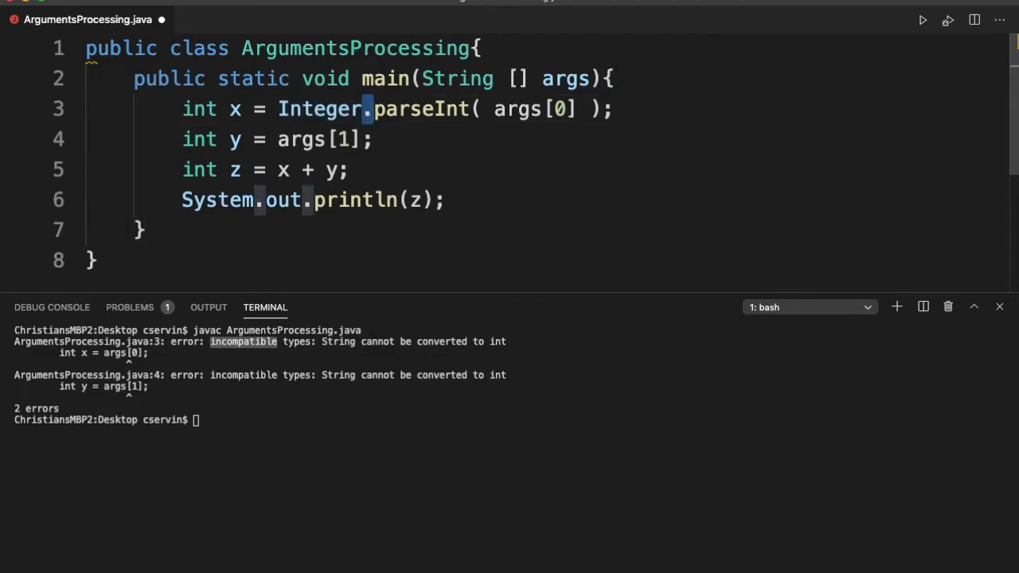
{"action": "mouse_move", "coordinate": [360, 113]}
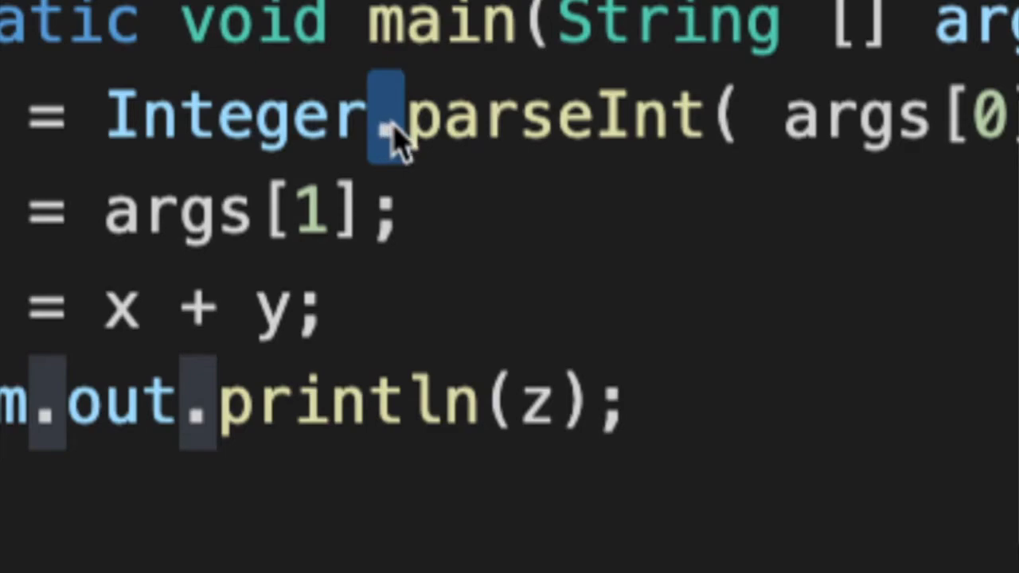
{"action": "left_click", "coordinate": [290, 115]}
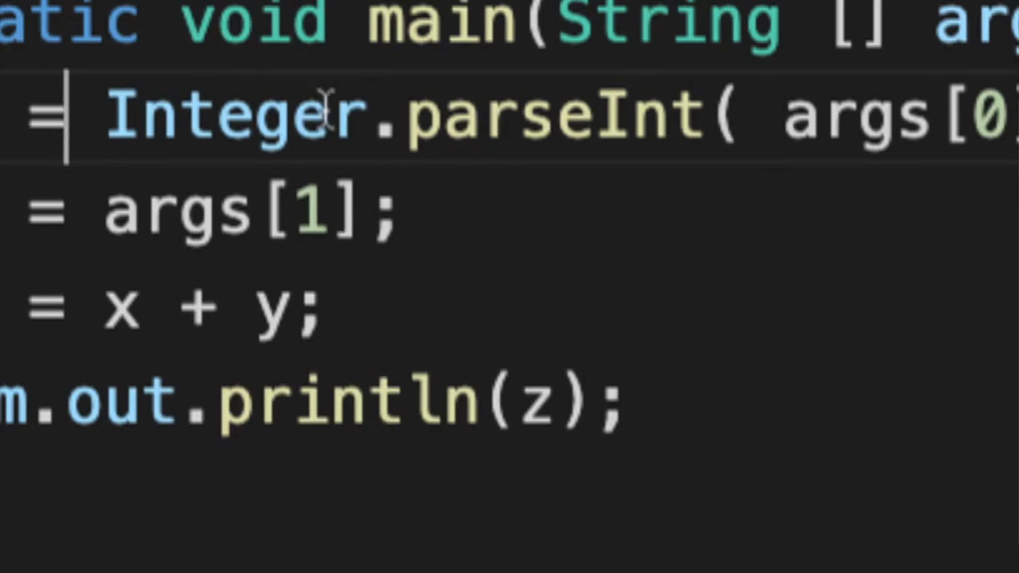
{"action": "double_click", "coordinate": [557, 115]}
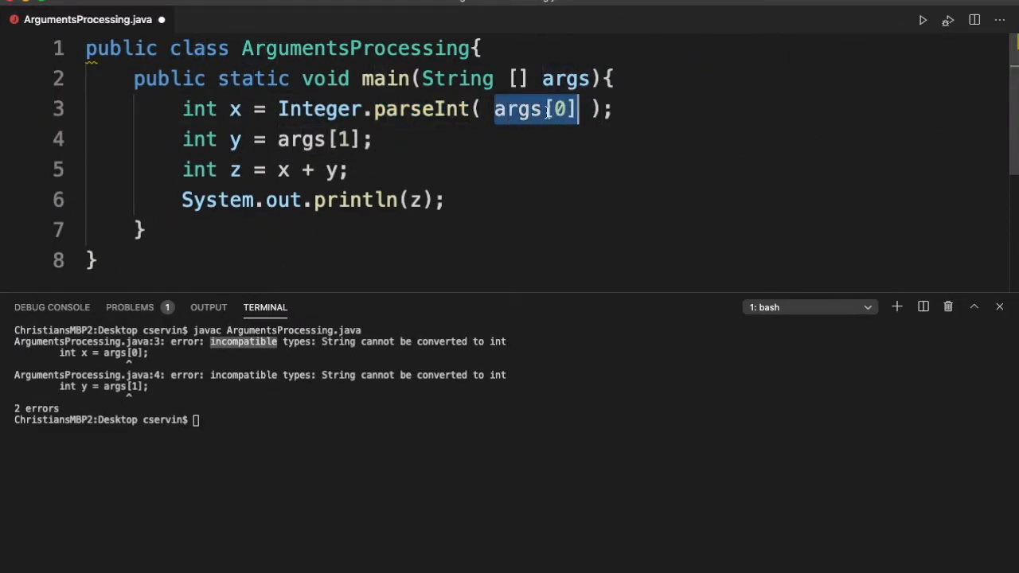
{"action": "left_click", "coordinate": [565, 170]}
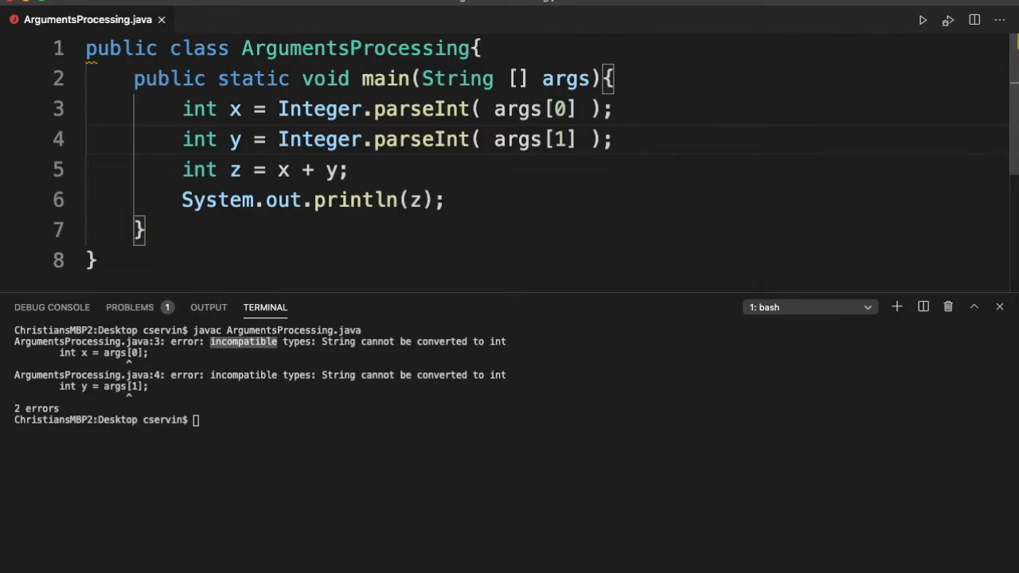
- Run java ArgumentsProcessing 1 2 so it prints 3, then enter java ArgumentsProcessing without arguments
{"action": "type", "text": "java ArgumentsProcessing"}
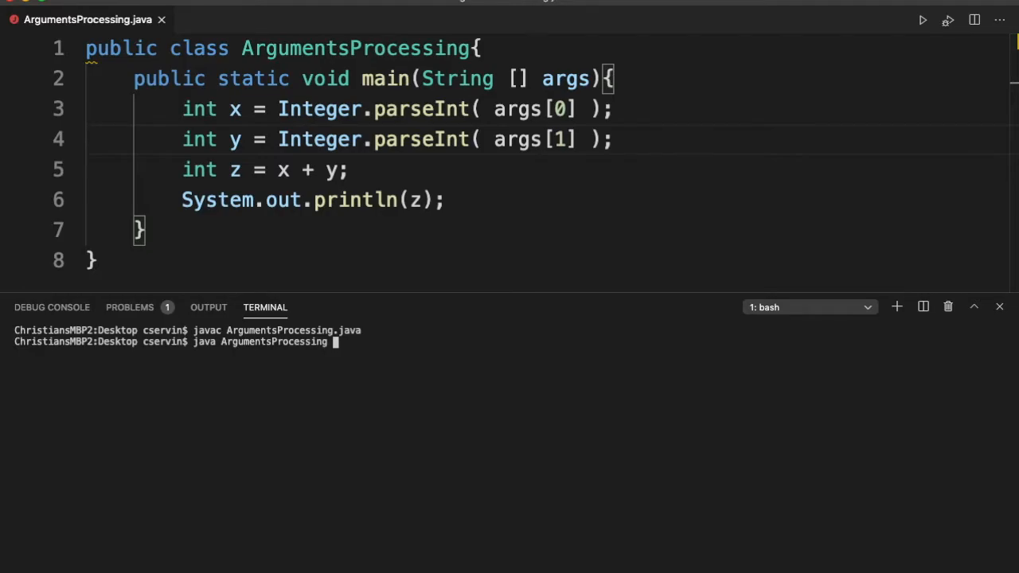
{"action": "type", "text": "1"}
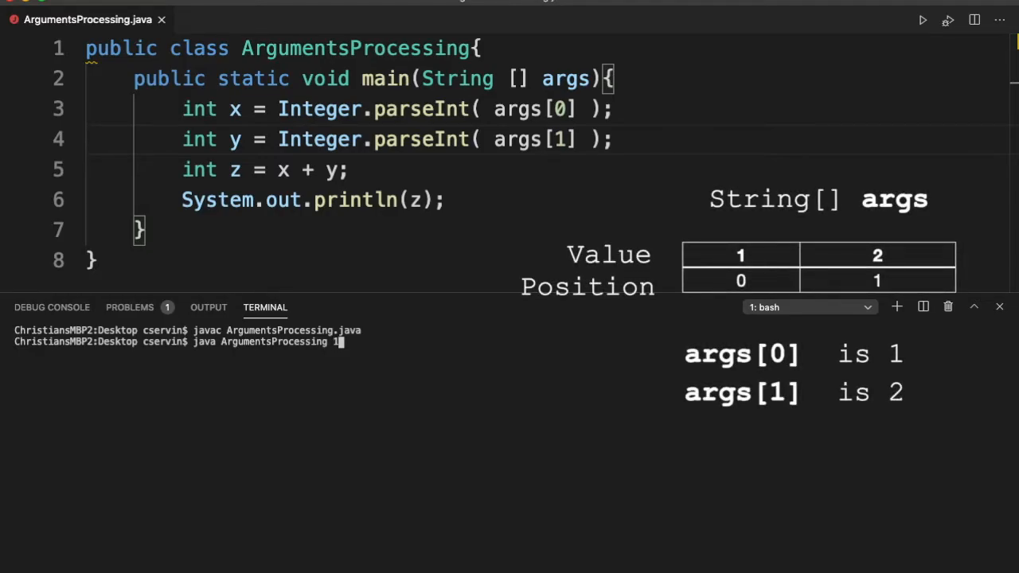
{"action": "type", "text": "2"}
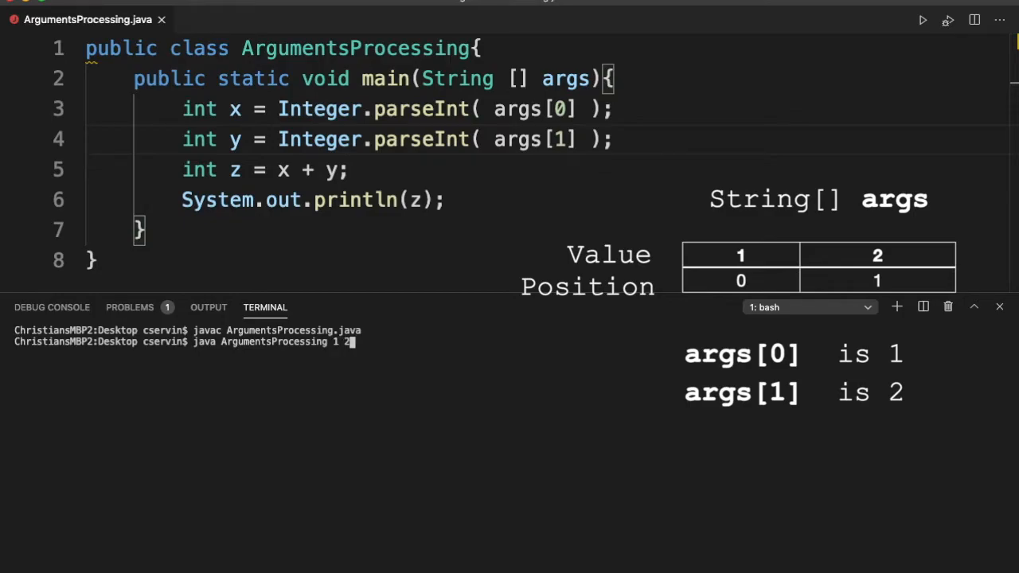
{"action": "key", "text": "Return"}
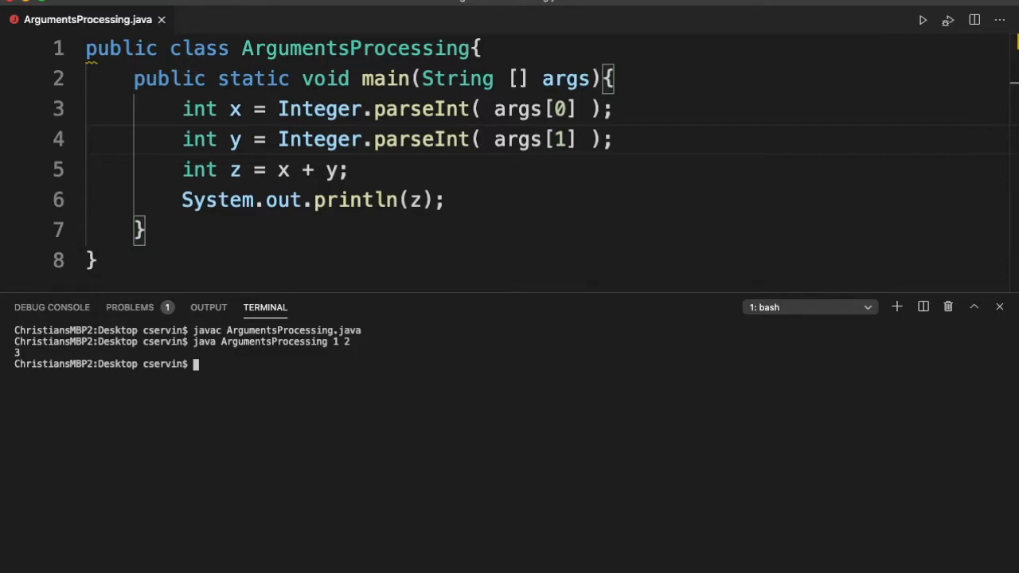
{"action": "type", "text": "java ArgumentsProcessing"}
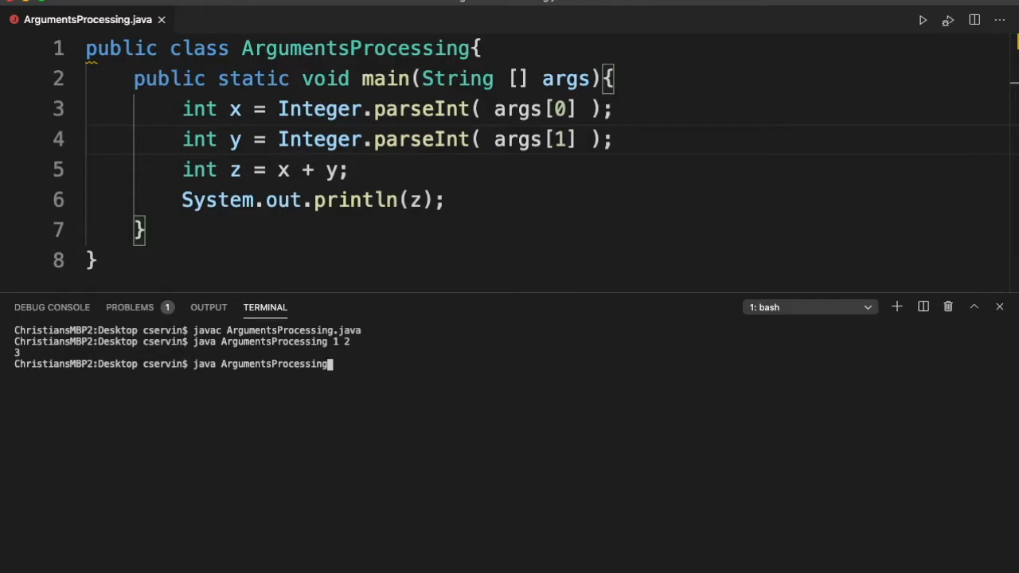
- Run the program with no arguments, ending in an ArrayIndexOutOfBoundsException at line 3
{"action": "key", "text": "Return"}
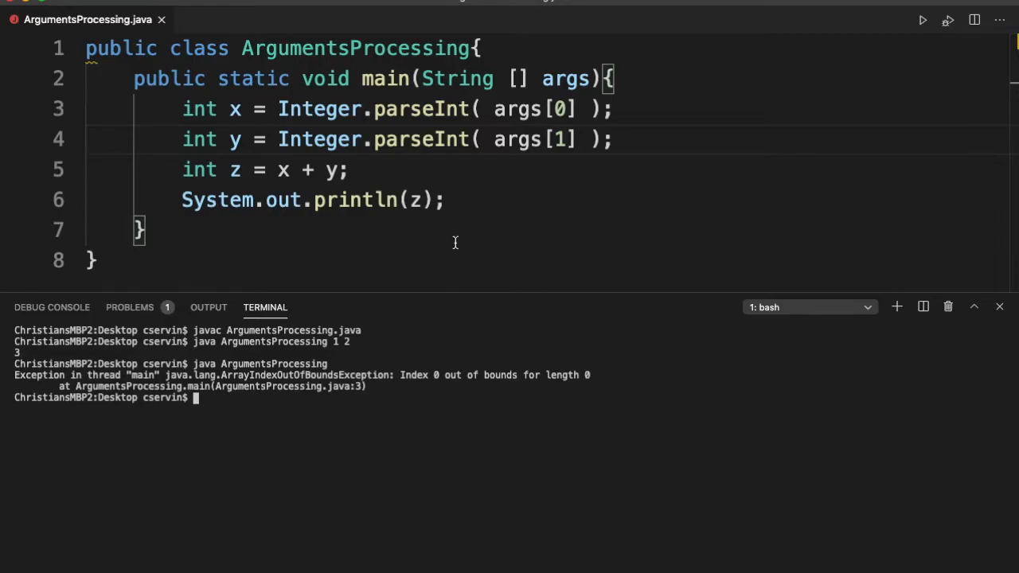
{"action": "mouse_move", "coordinate": [327, 197]}
{"action": "type", "text": "if( "}
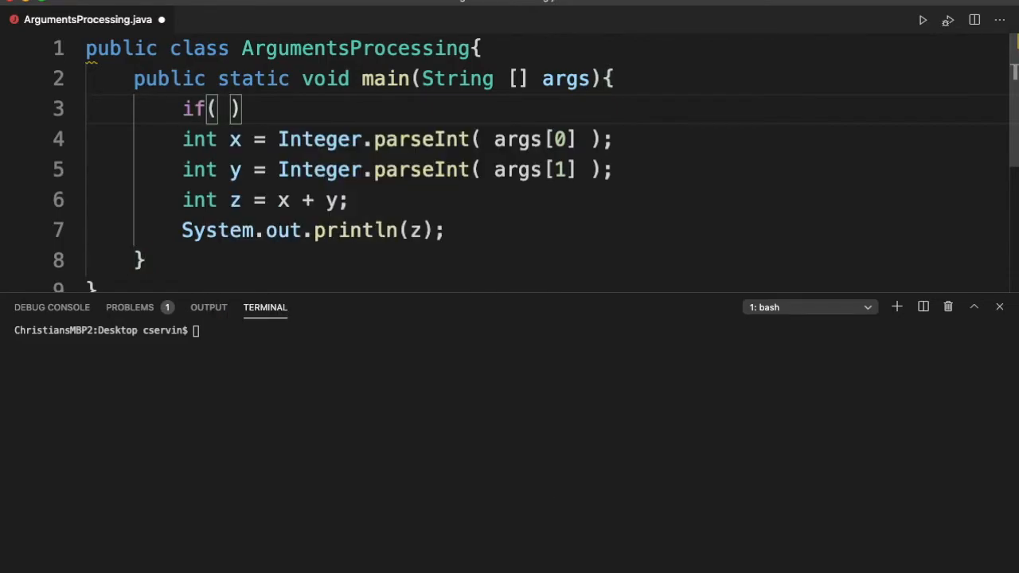
- Add if(args.length != 2) printing "Please provide two values as arguments"
{"action": "type", "text": "args.length"}
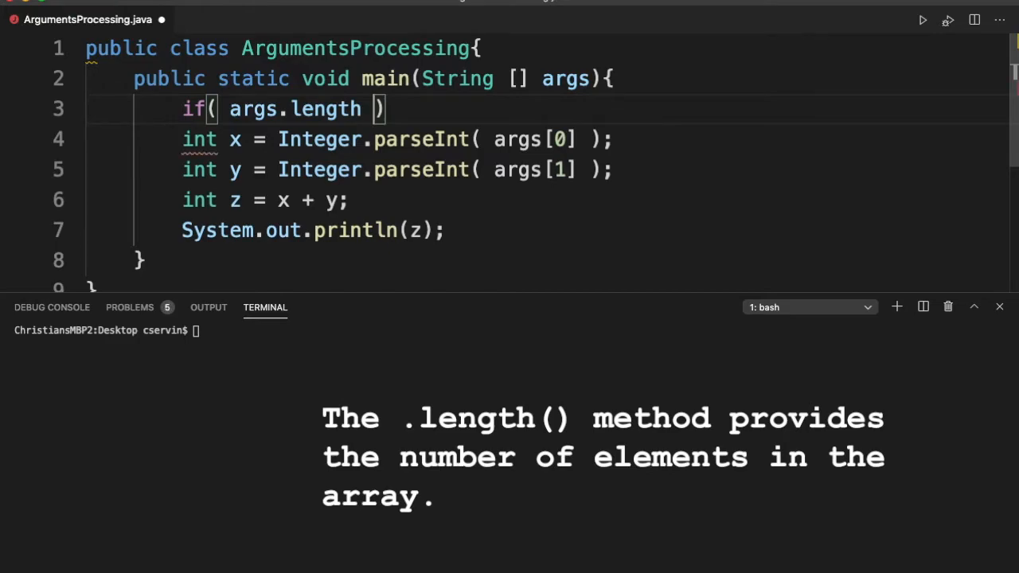
{"action": "type", "text": "!= 2"}
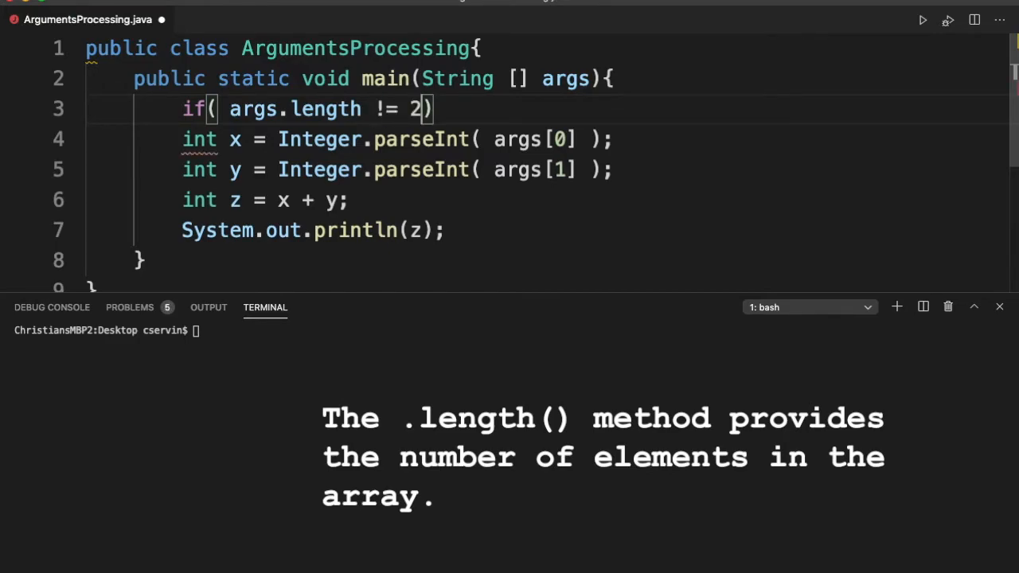
{"action": "type", "text": "{}"}
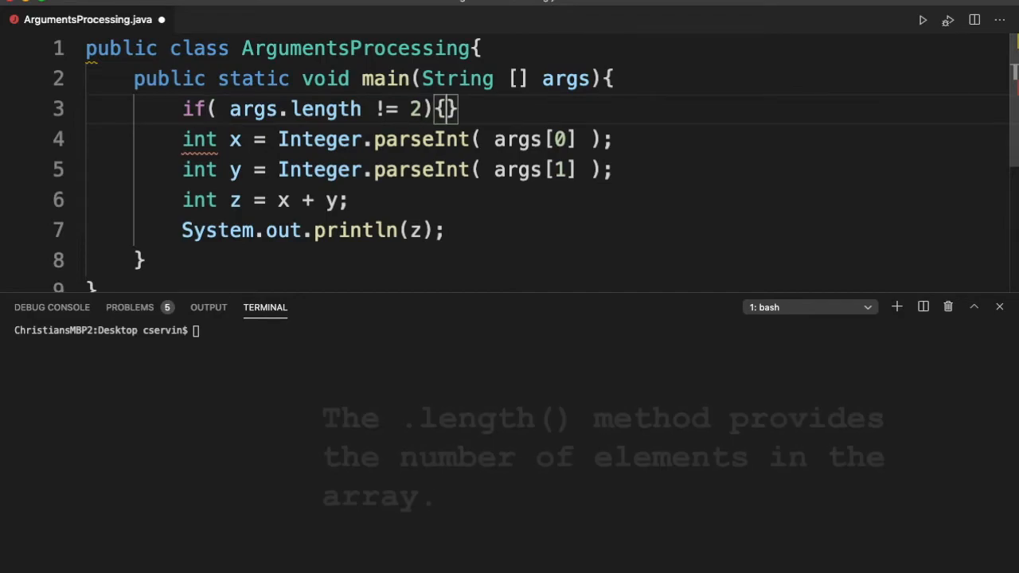
{"action": "key", "text": "Enter"}
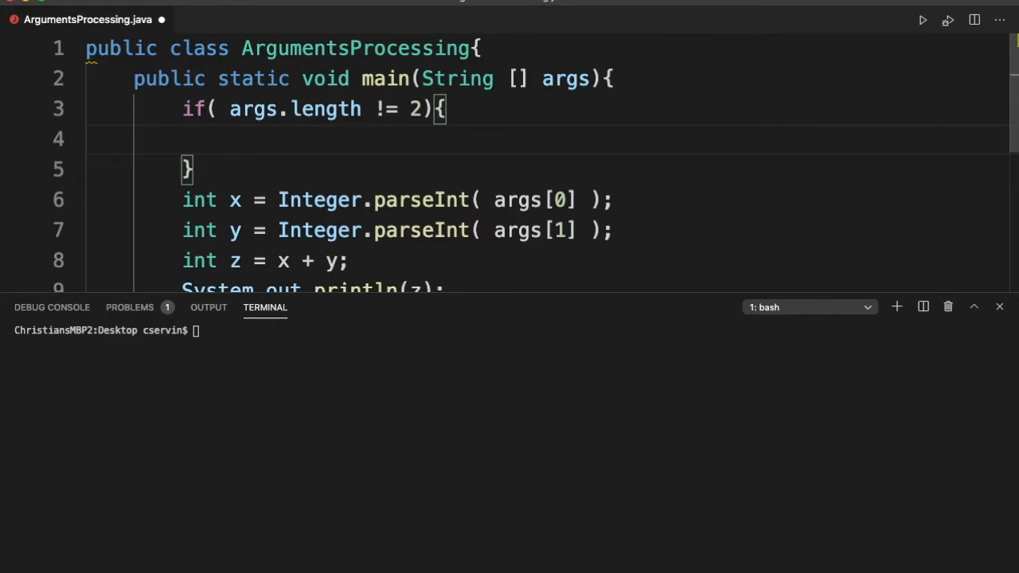
{"action": "type", "text": "System.out.println(\"\");"}
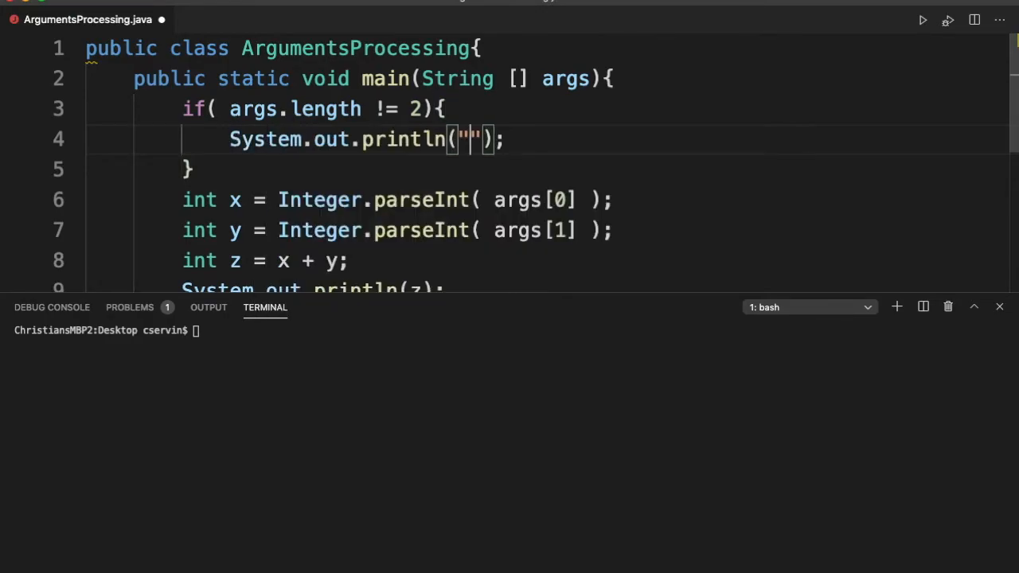
{"action": "type", "text": "Please provide two values as arguments"}
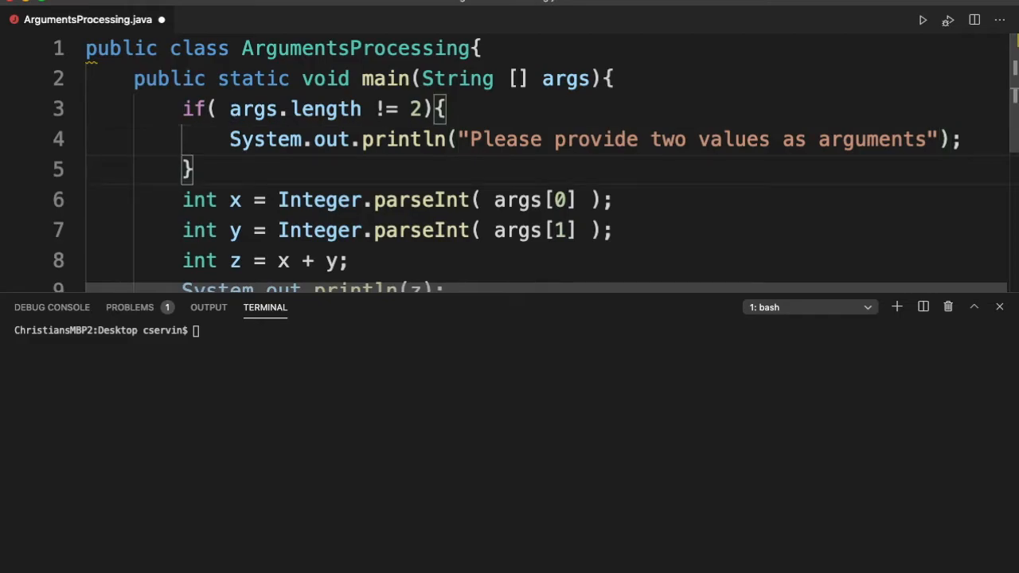
- Wrap the parsing code in the else{ } branch and enlarge the editor to show the whole program
{"action": "type", "text": "else{"}
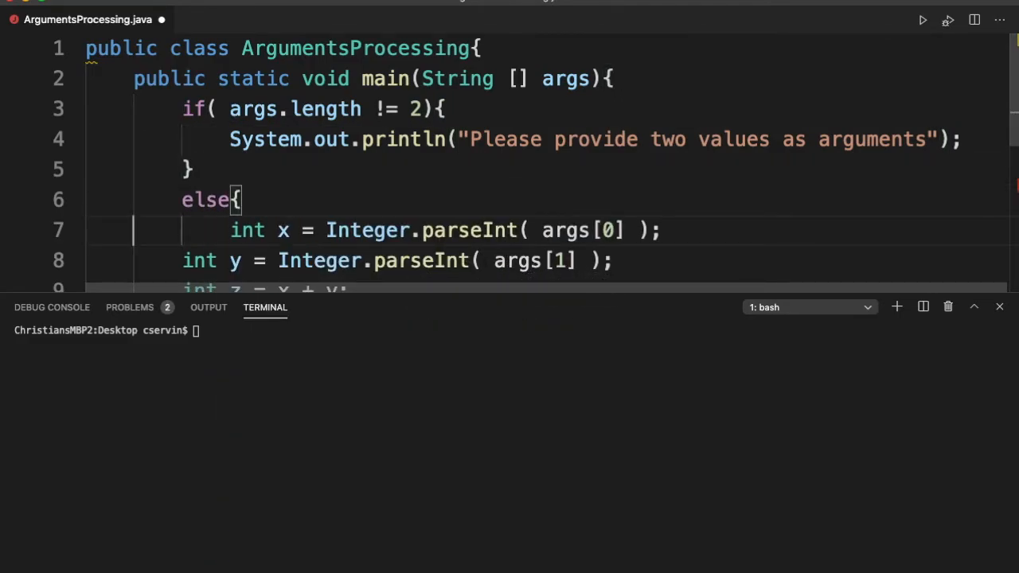
{"action": "scroll", "scroll_direction": "down", "scroll_amount": 3}
{"action": "type", "text": "}"}
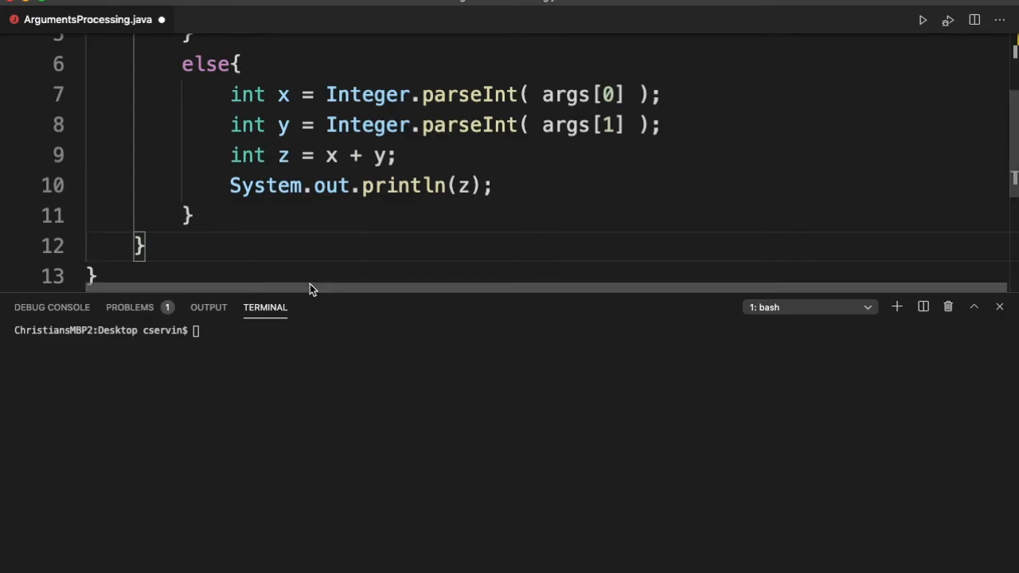
{"action": "scroll", "scroll_direction": "up", "scroll_amount": 3}
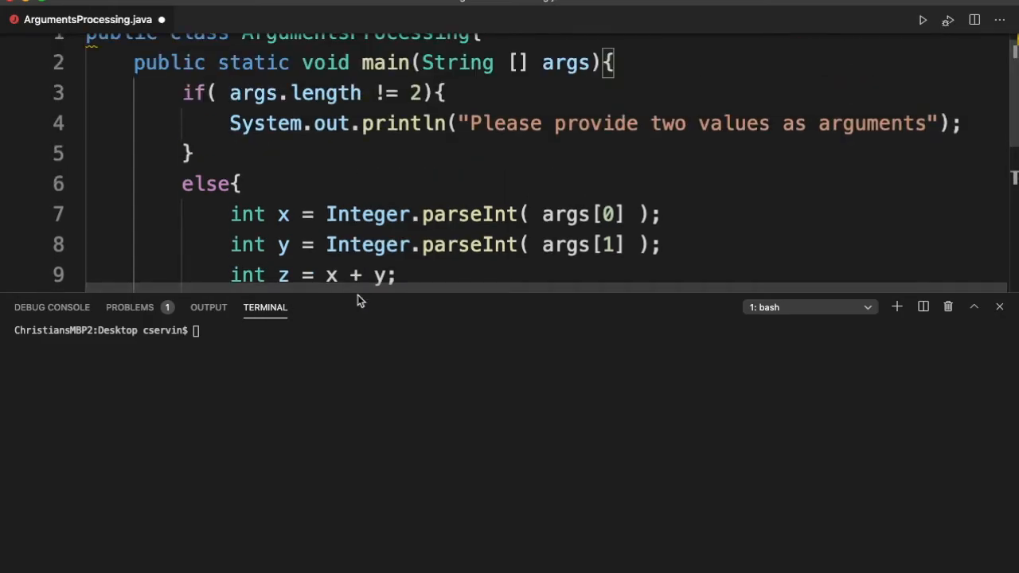
{"action": "left_click_drag", "start_coordinate": [358, 293], "coordinate": [358, 441]}
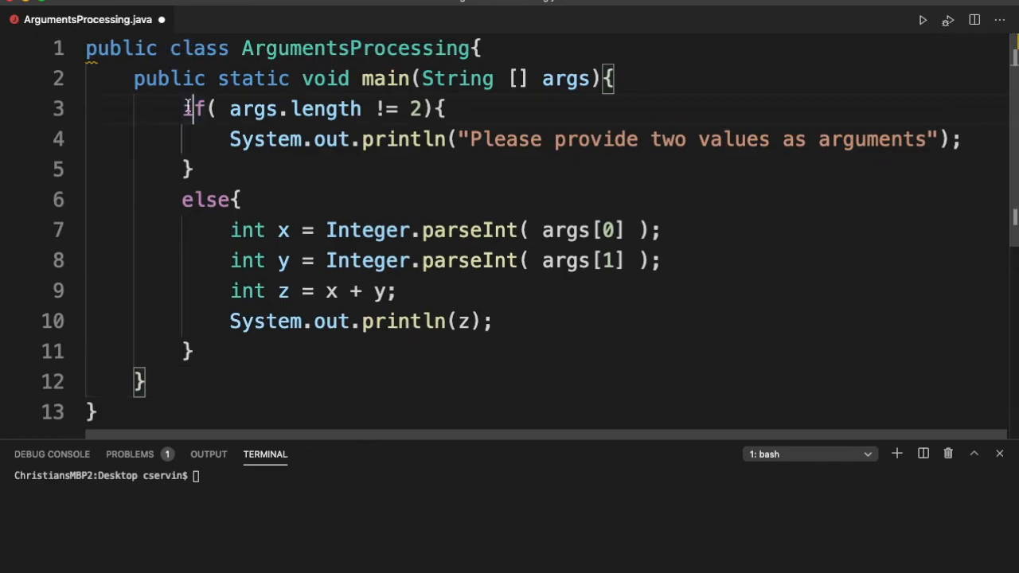
{"action": "double_click", "coordinate": [205, 199]}
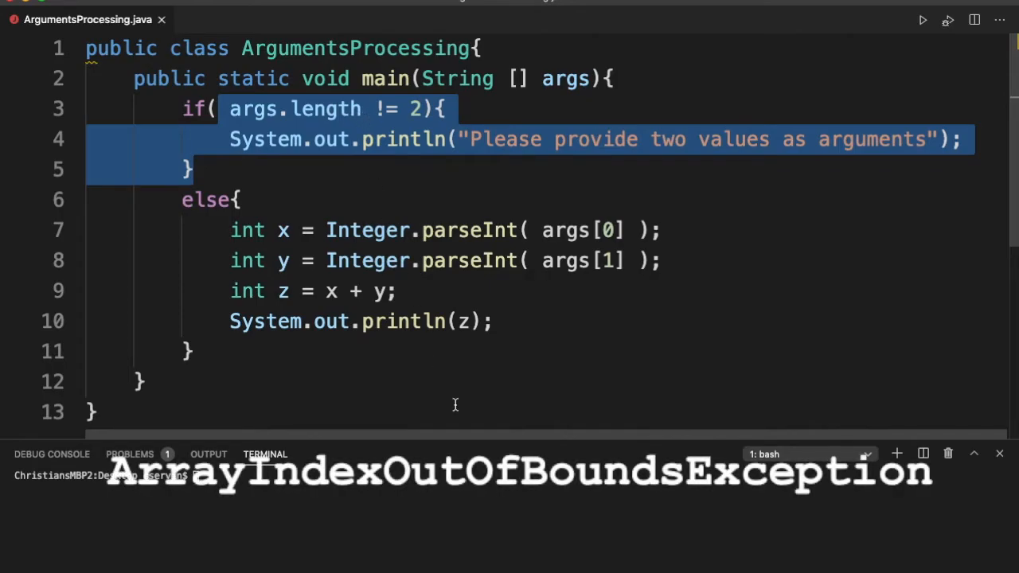
{"action": "mouse_move", "coordinate": [507, 554]}
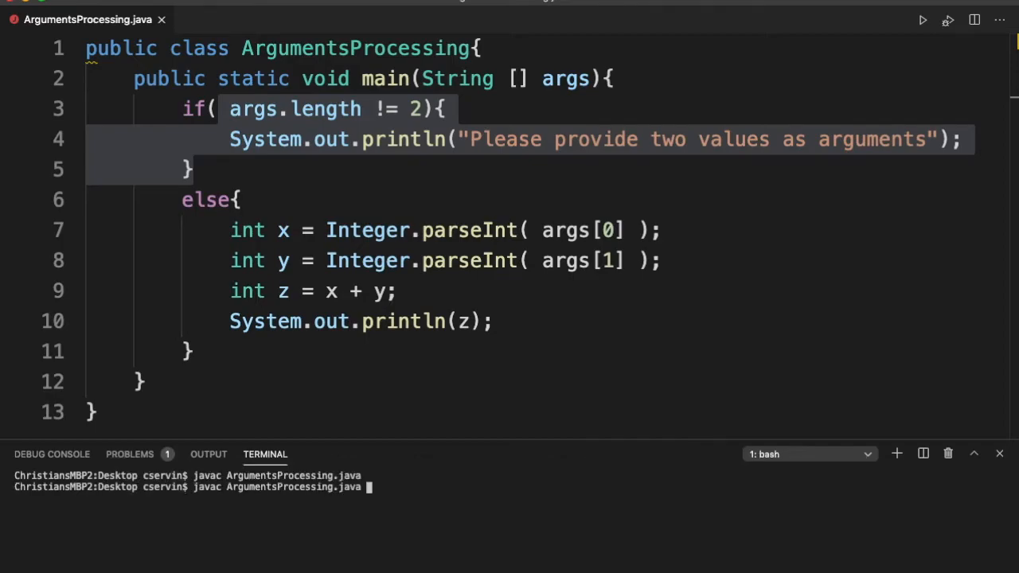
- Run ArgumentsProcessing with no arguments to get the two-values message
{"action": "type", "text": "java ArgumentsProcessing"}
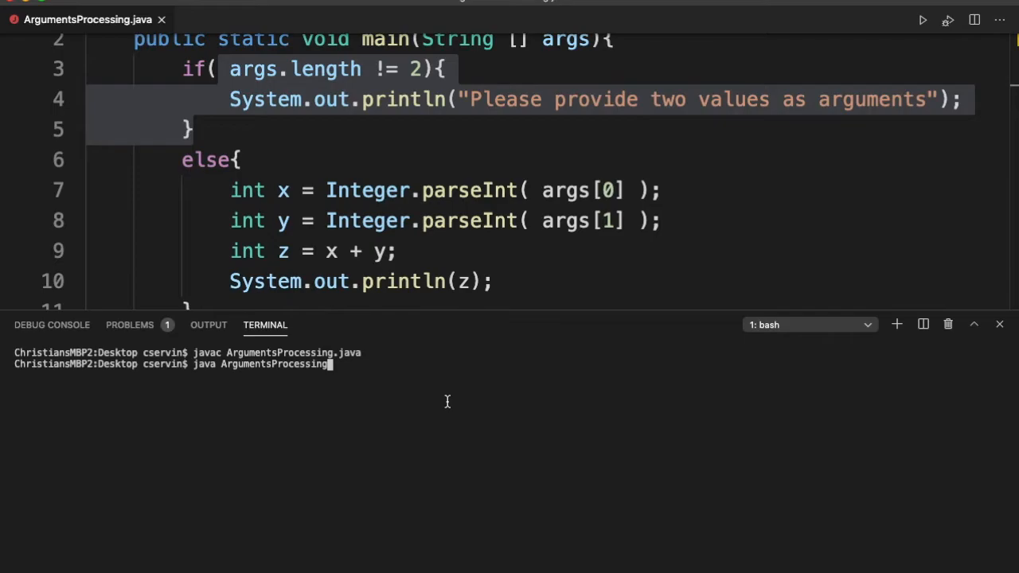
{"action": "key", "text": "Return"}
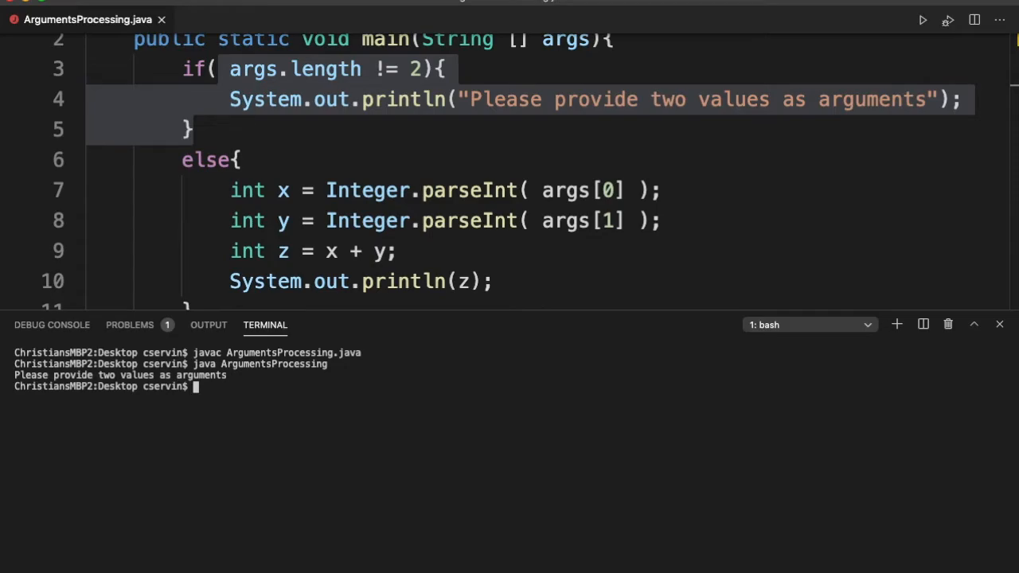
- Run ArgumentsProcessing with arguments 3 and 4, printing the sum 7
{"action": "type", "text": "java ArgumentsProcessing"}
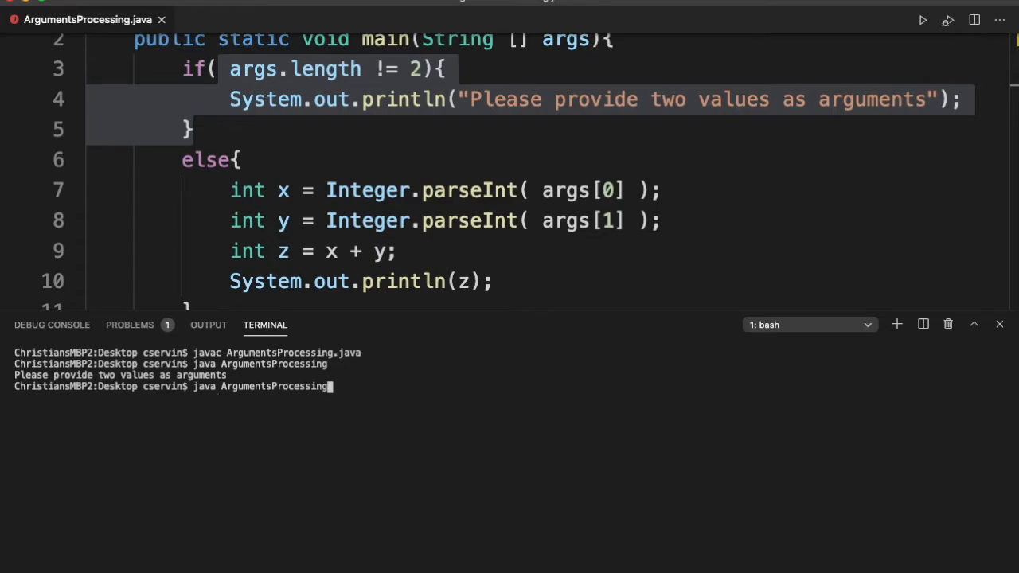
{"action": "type", "text": "3 4"}
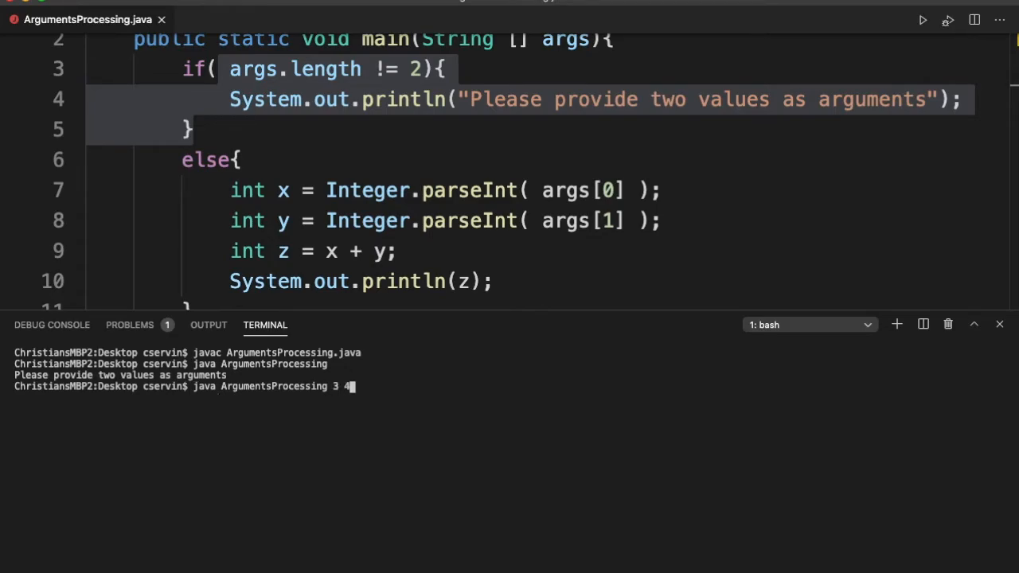
{"action": "key", "text": "Return"}
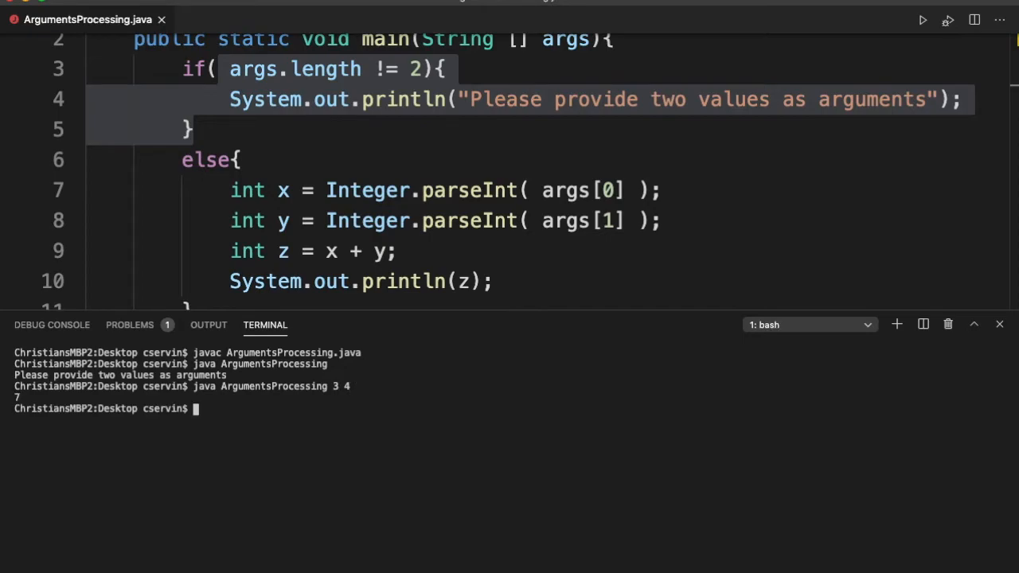